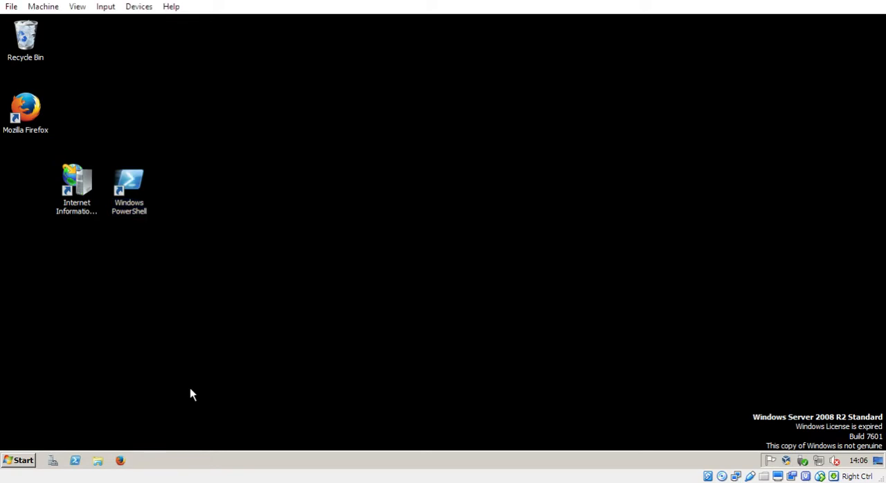
- Inspect the certificate currently bound to Default Web Site's https binding in IIS Manager
double_click(76, 182)
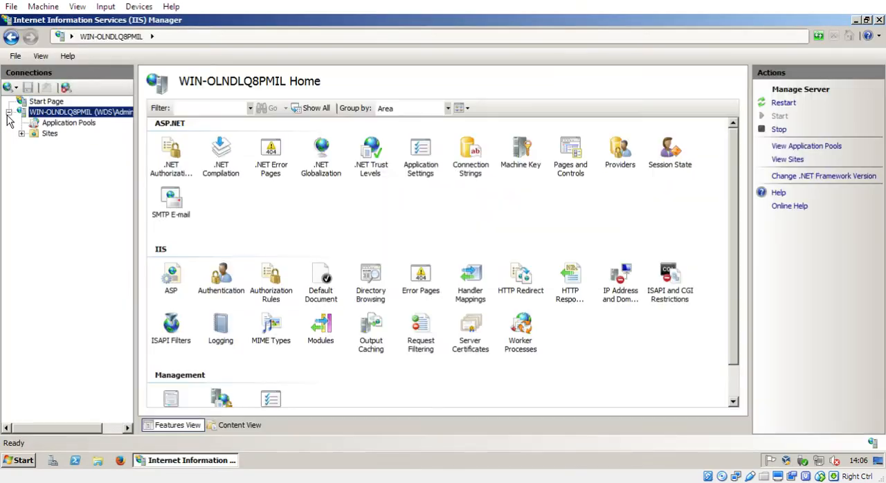
left_click(22, 133)
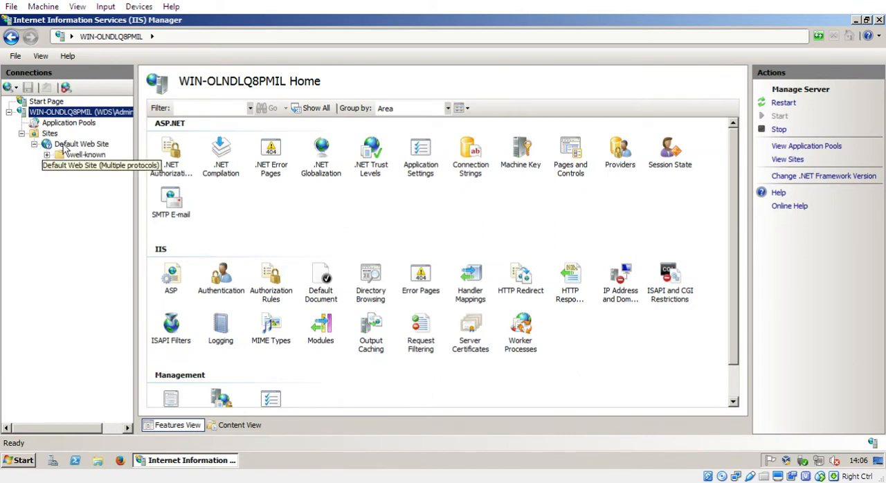
left_click(784, 133)
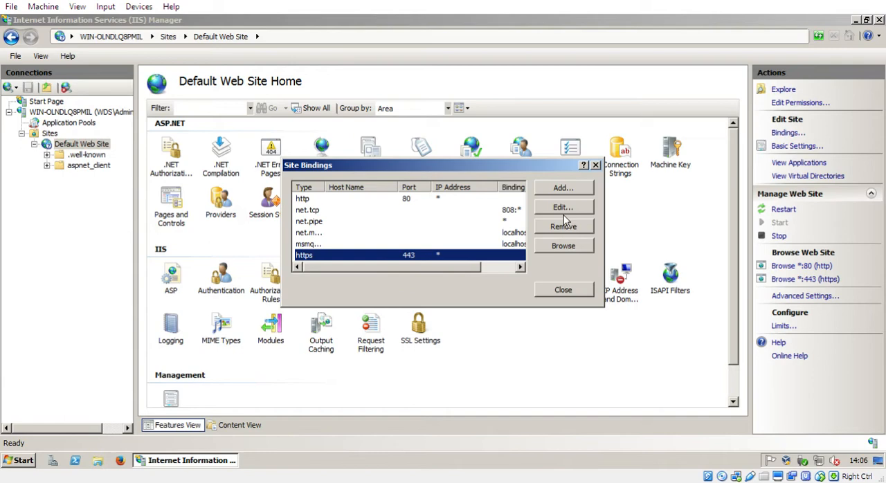
left_click(562, 207)
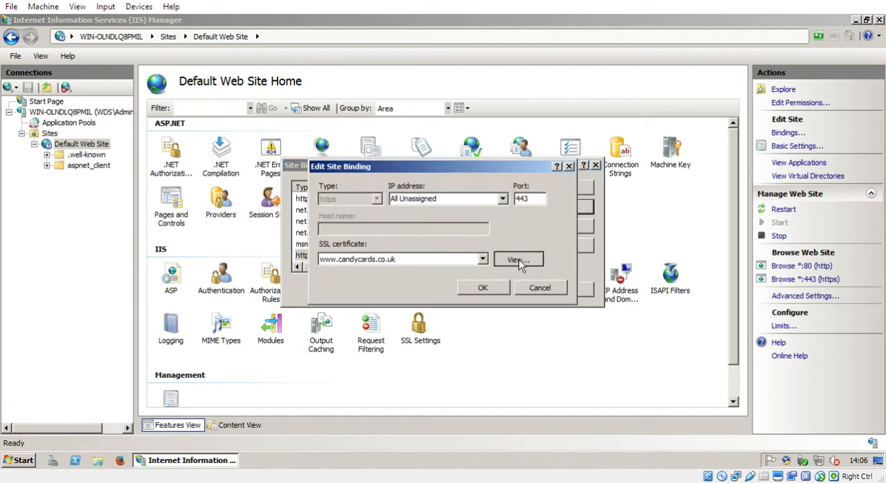
left_click(514, 260)
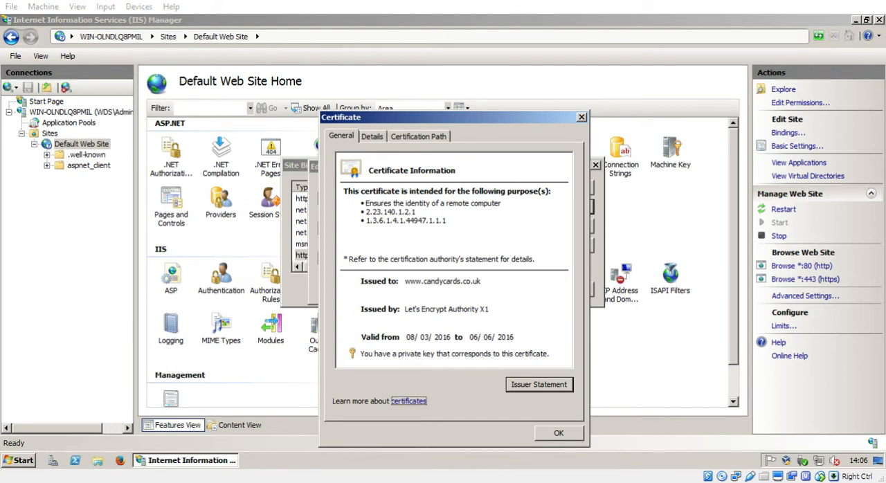
left_click(559, 432)
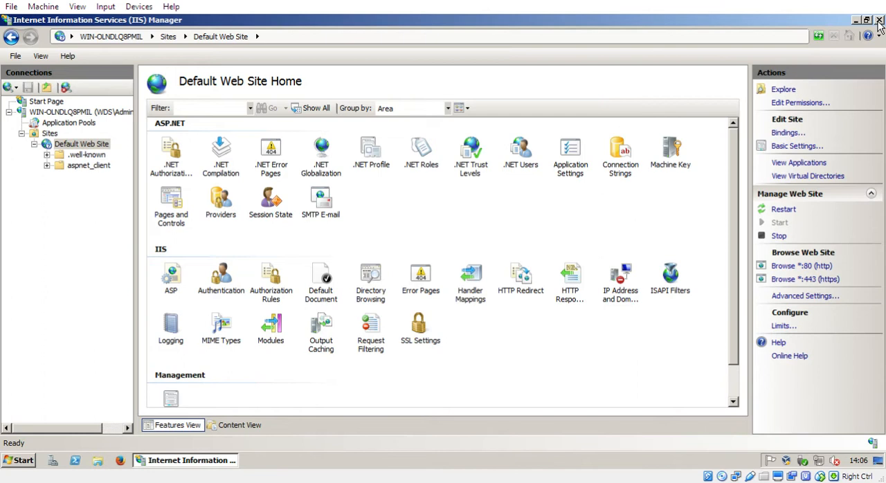
mouse_move(879, 27)
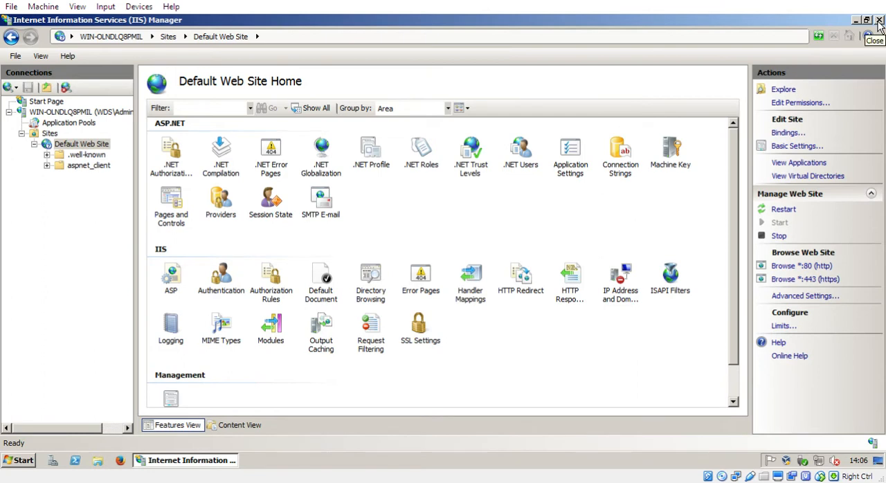
left_click(879, 19)
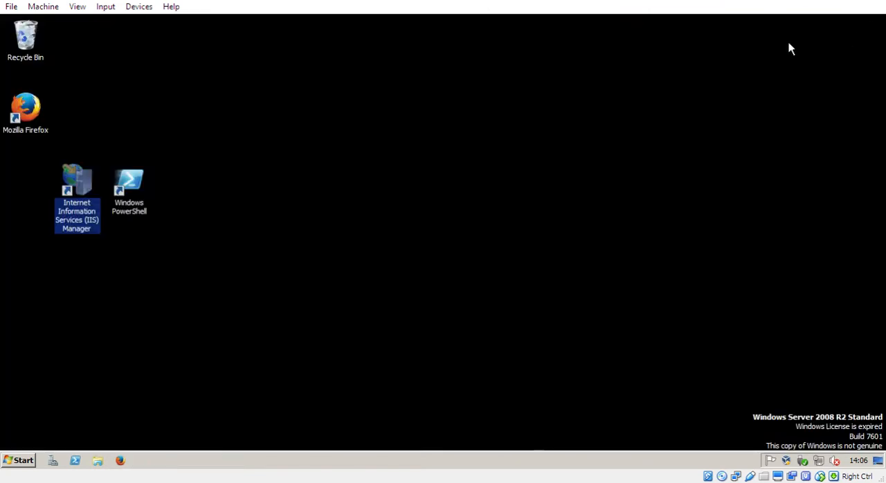
mouse_move(128, 183)
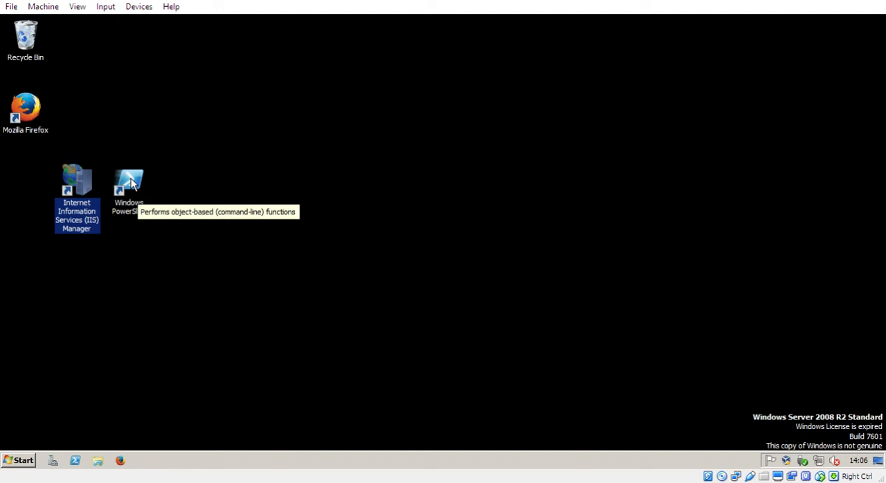
- Import the acmesharp module and its acmesharp\Acmesharp-IIS extension in a new PowerShell session
double_click(128, 182)
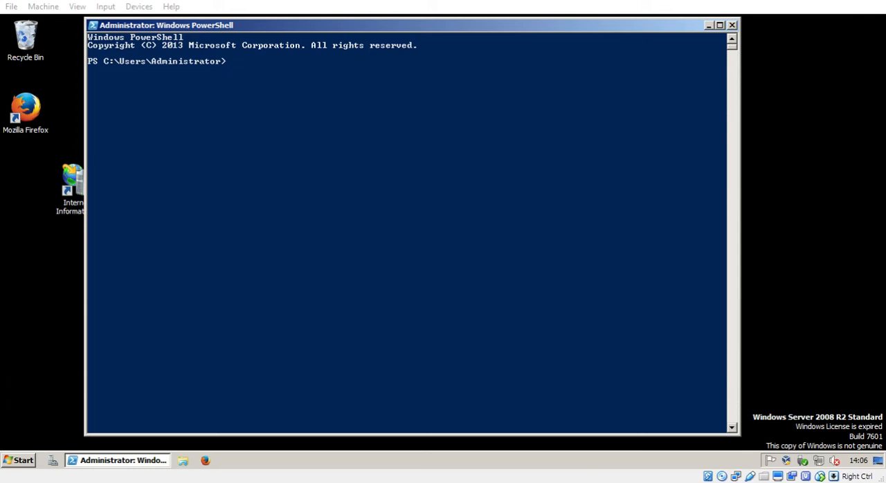
mouse_move(242, 33)
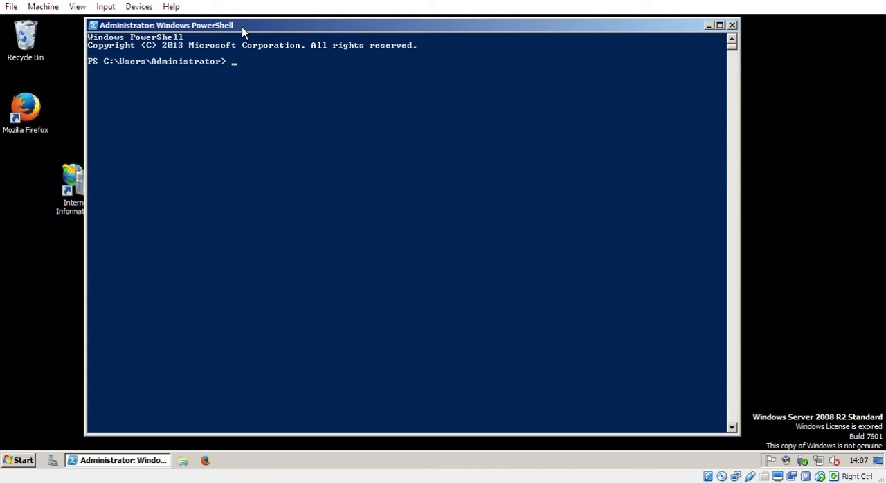
type("import-Module")
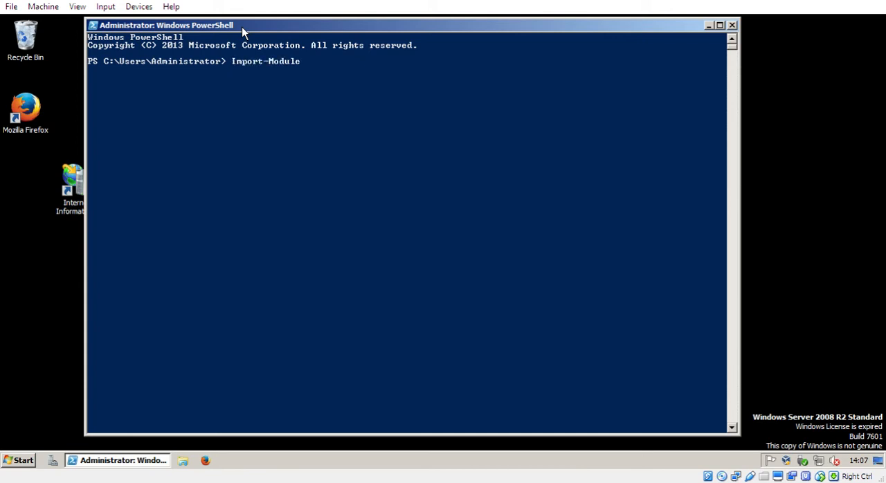
type("acmesharp\\")
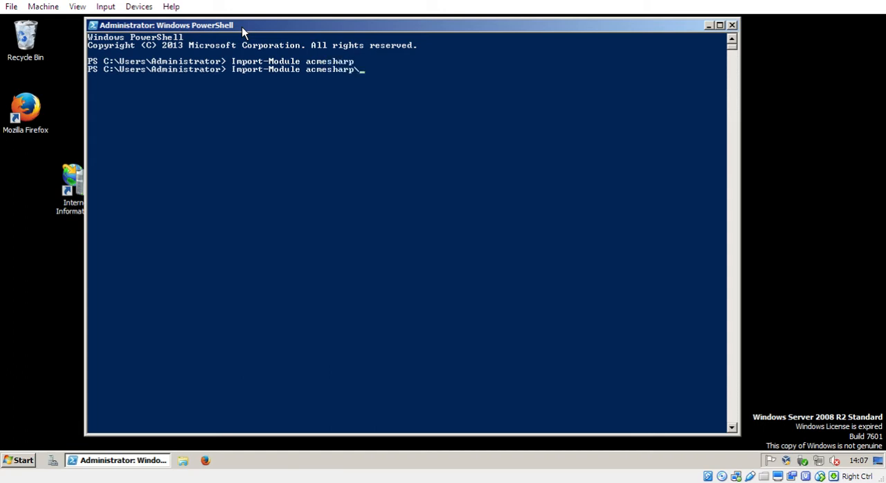
type("Acmes")
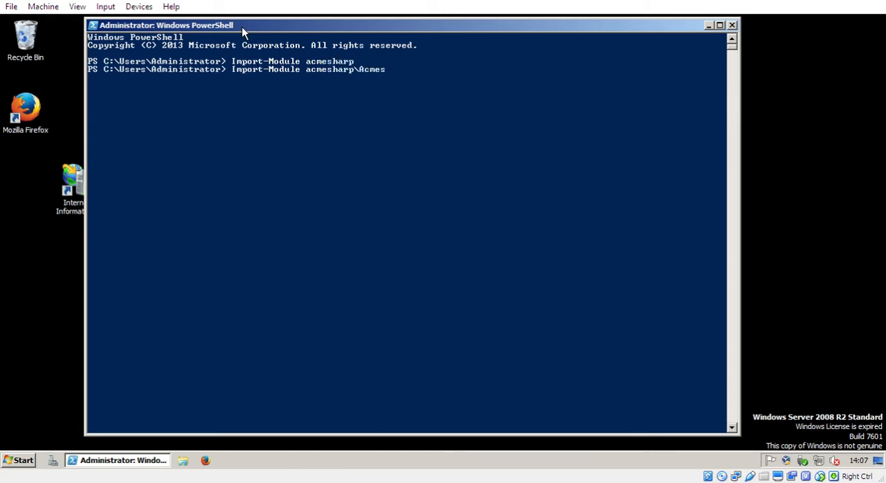
type("harp-IIS")
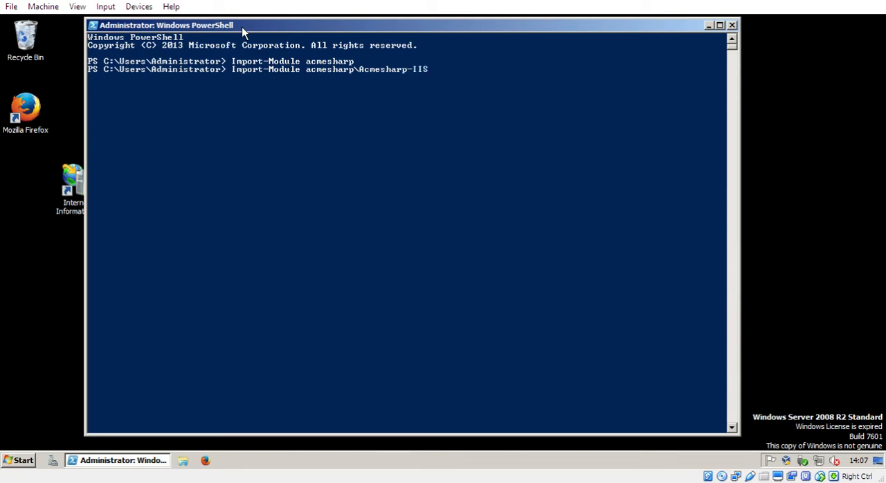
key("Return")
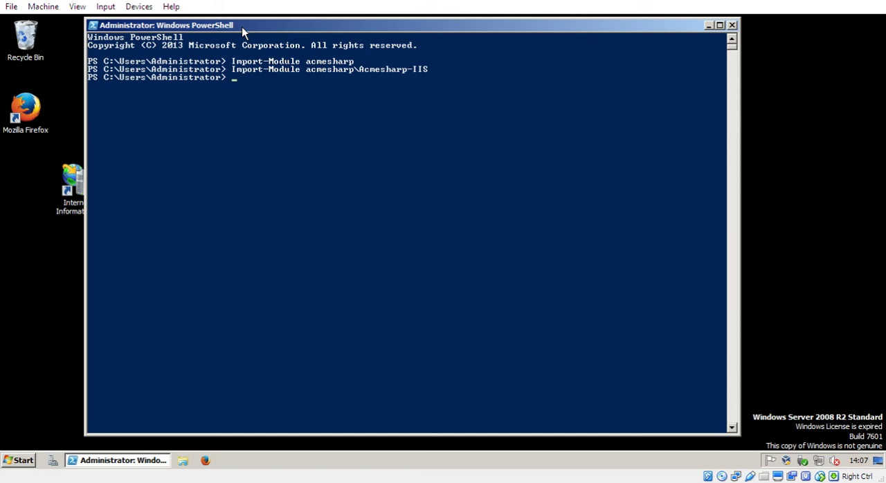
type("up")
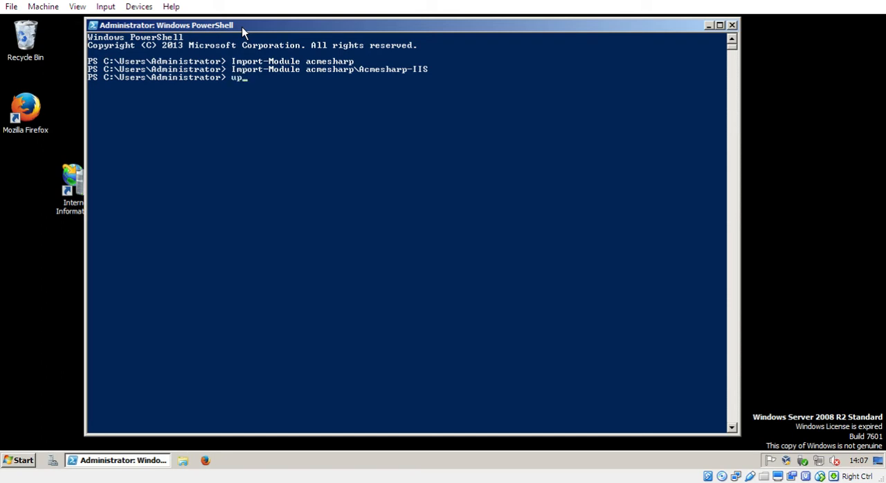
type("Update-ACMECertificate")
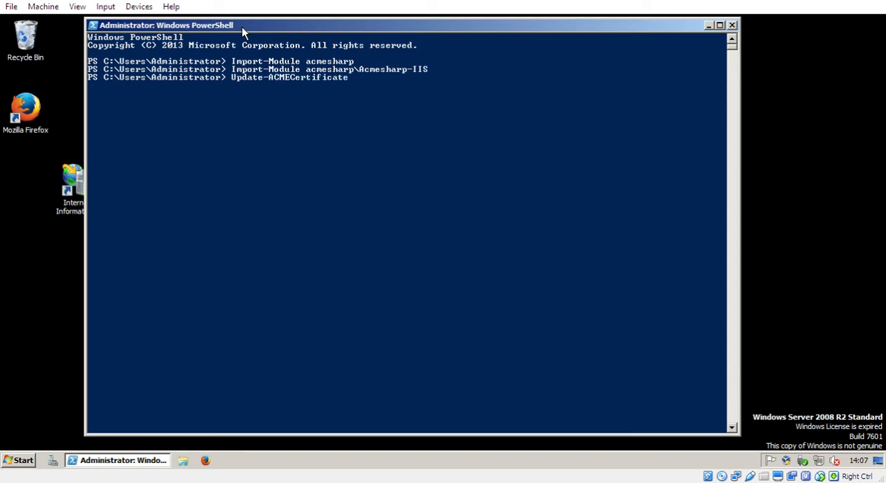
type("Update-ACMEIdentifier")
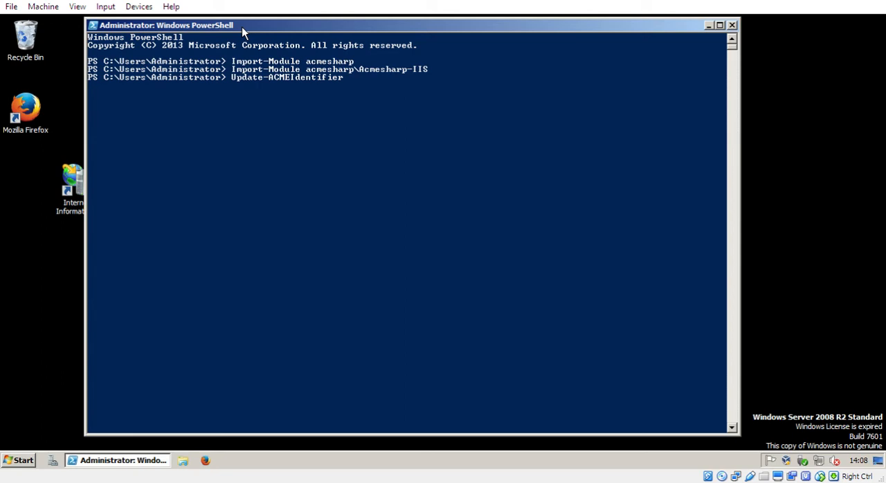
type("ww")
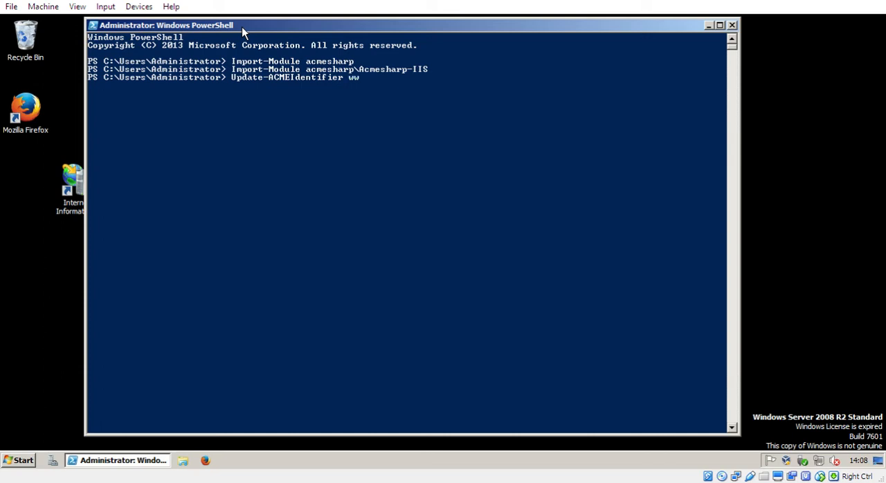
type("w.")
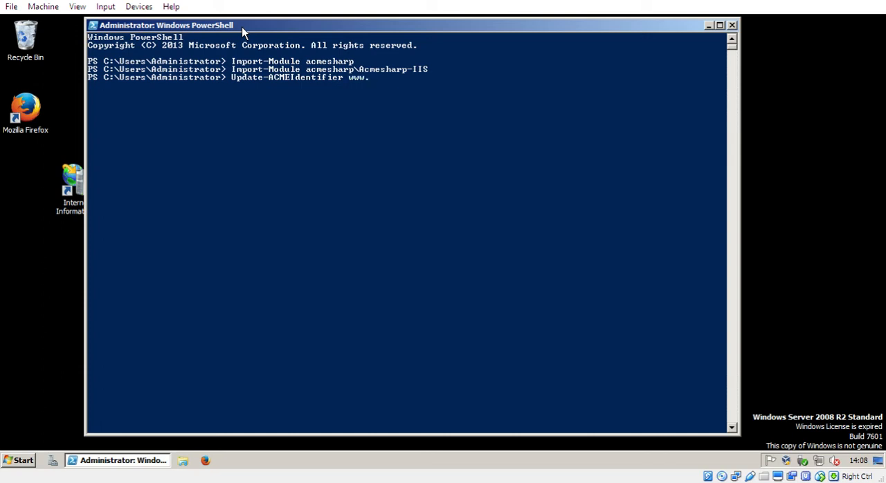
type("ca")
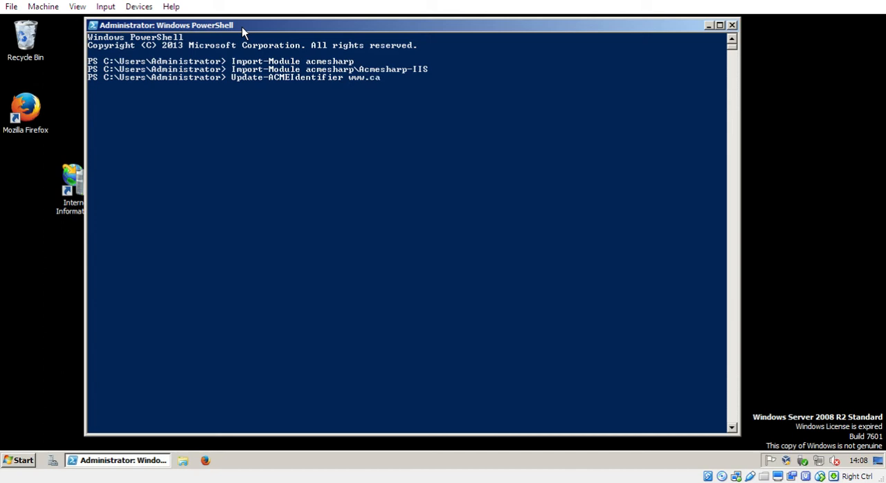
type("ndycards")
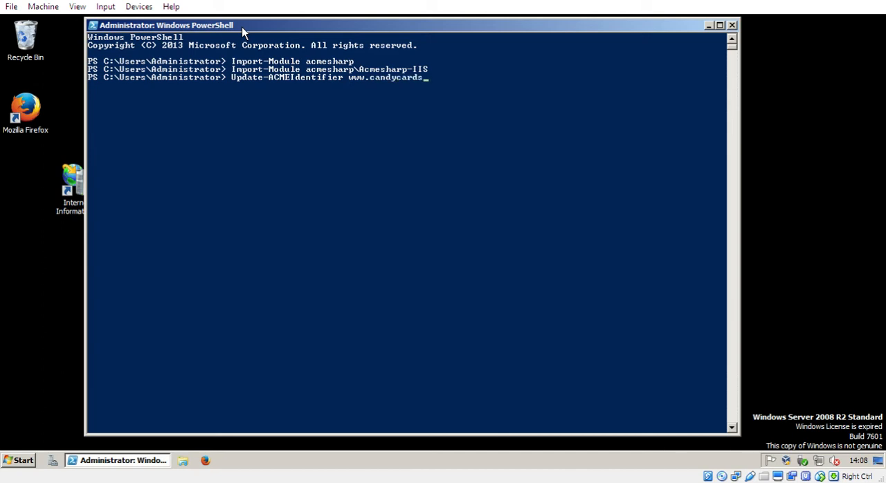
type(".co.uk_I")
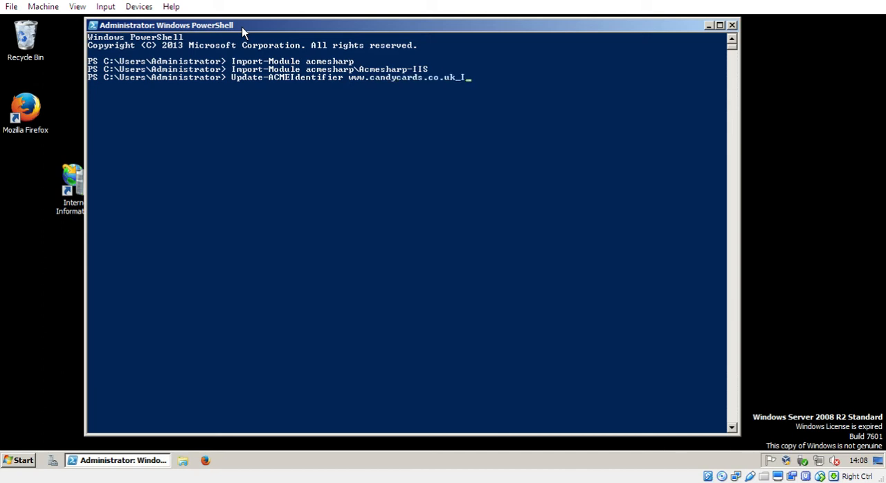
type("dentifier")
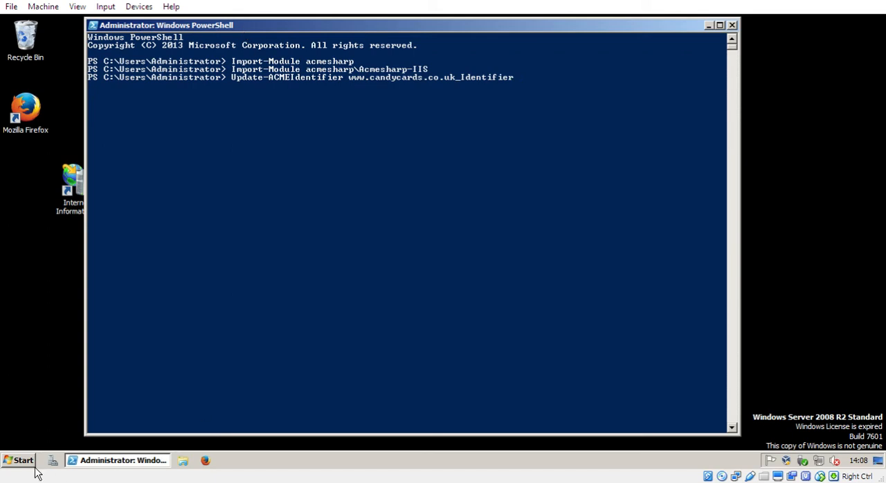
- Browse to C:\ProgramData\ACMESharp\sysVault via the Run box
left_click(20, 460)
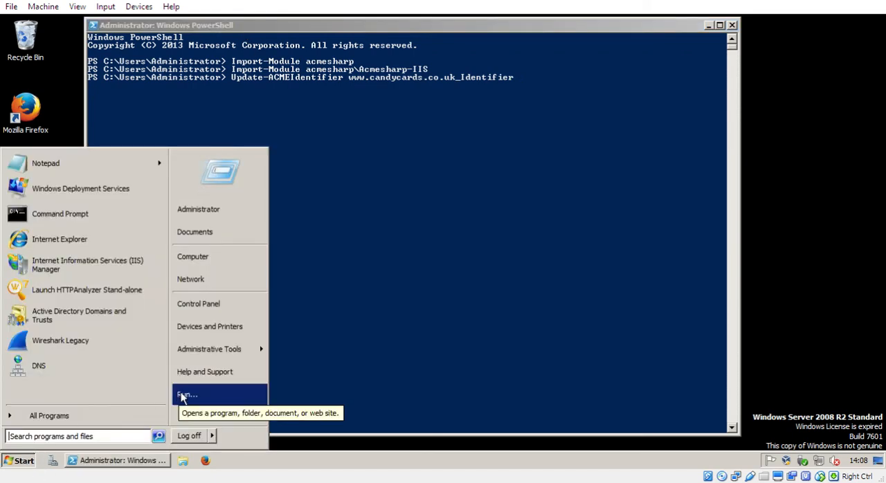
left_click(186, 394)
type("c:\\programdata")
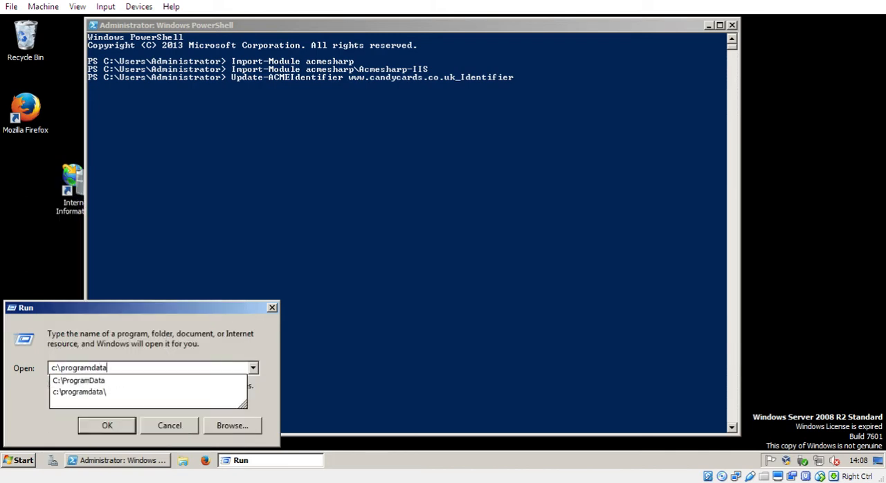
left_click(107, 425)
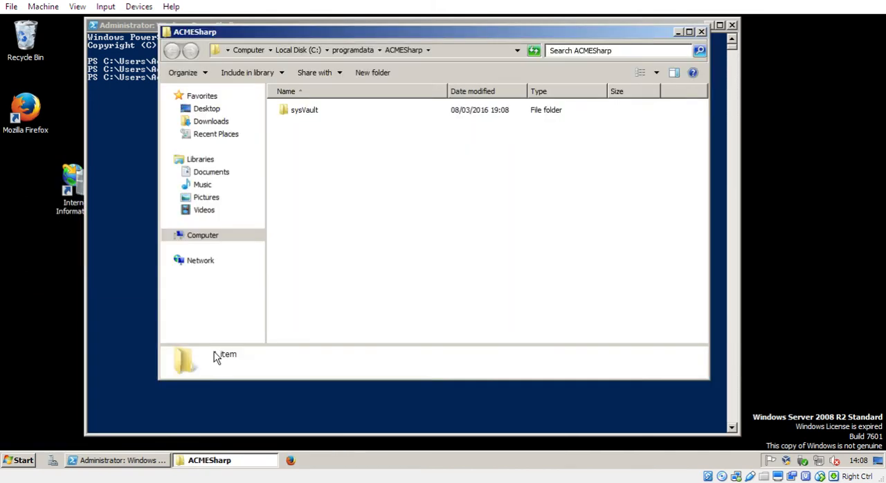
double_click(304, 110)
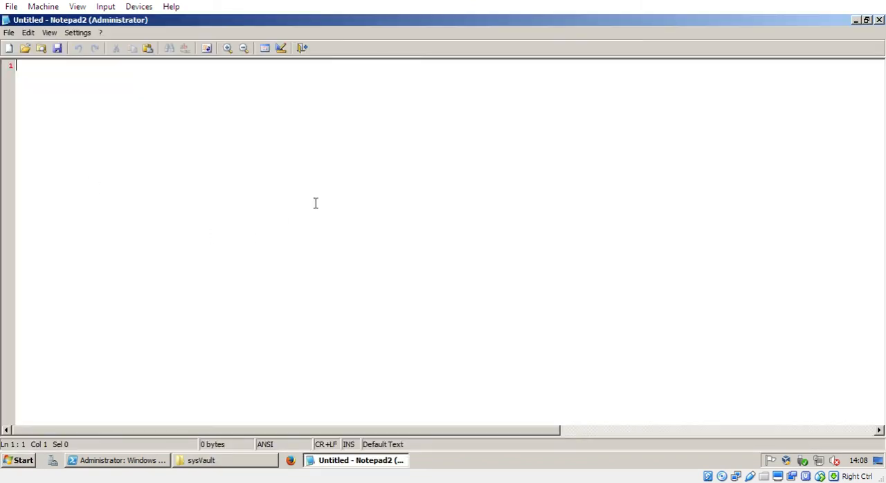
left_click(224, 459)
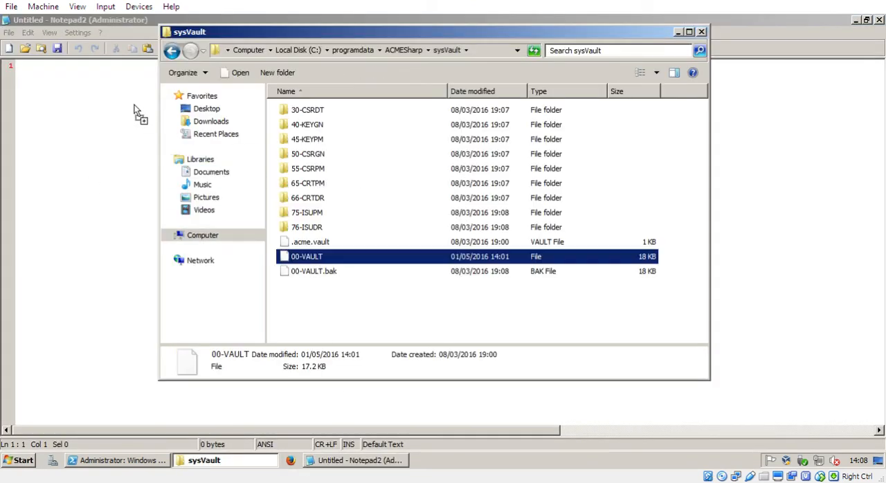
mouse_move(97, 34)
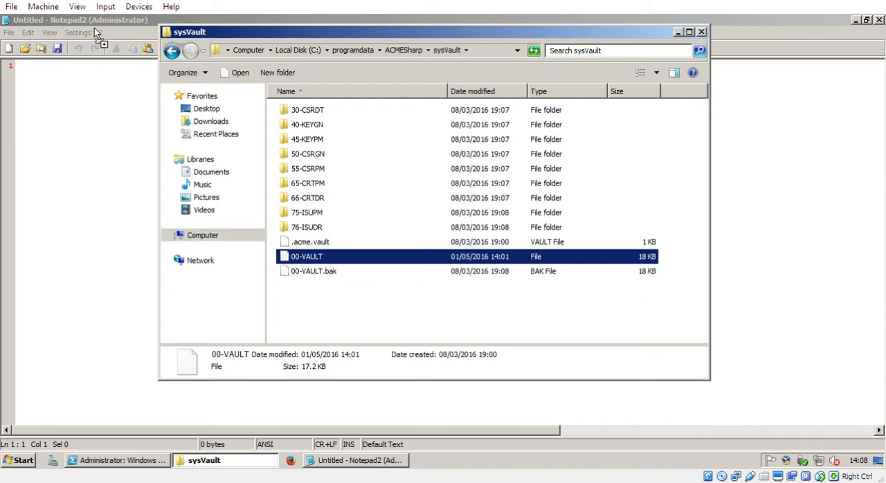
double_click(307, 256)
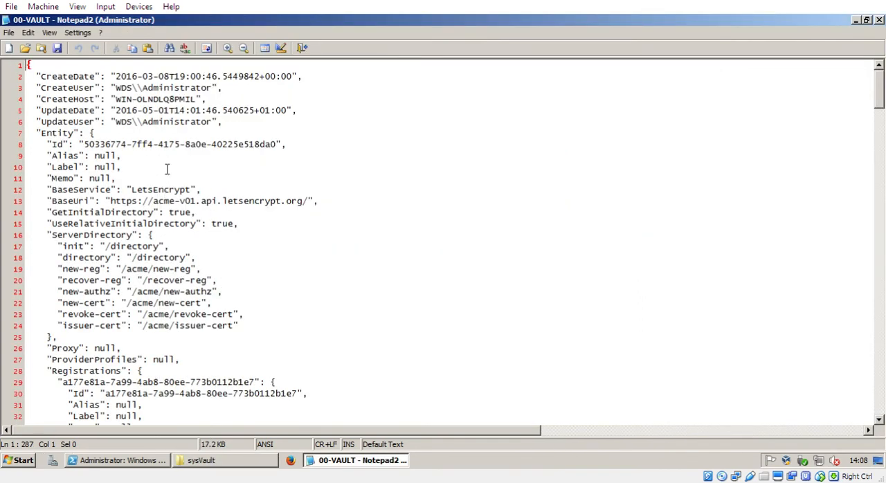
key("ctrl+f")
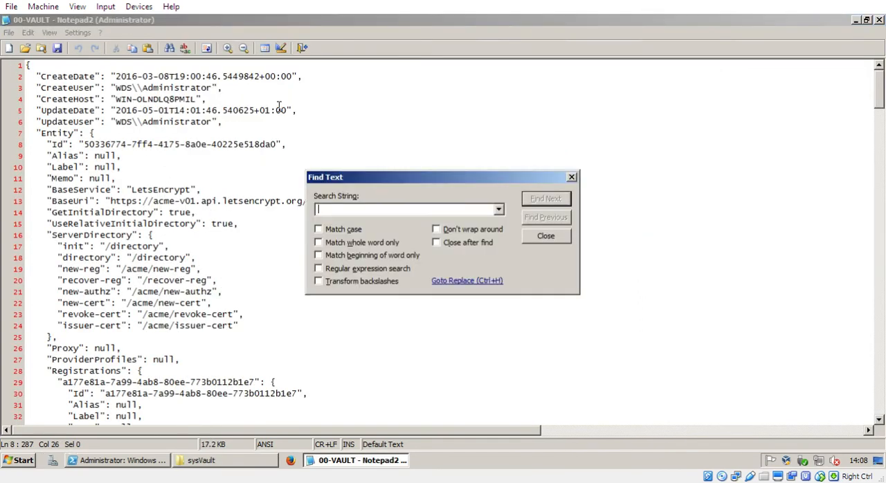
type("www.candy")
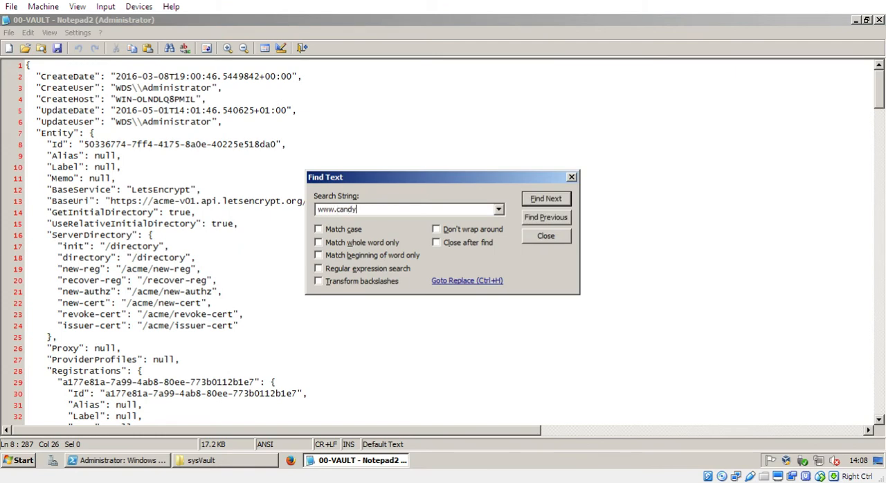
type("cards.co.uk_1")
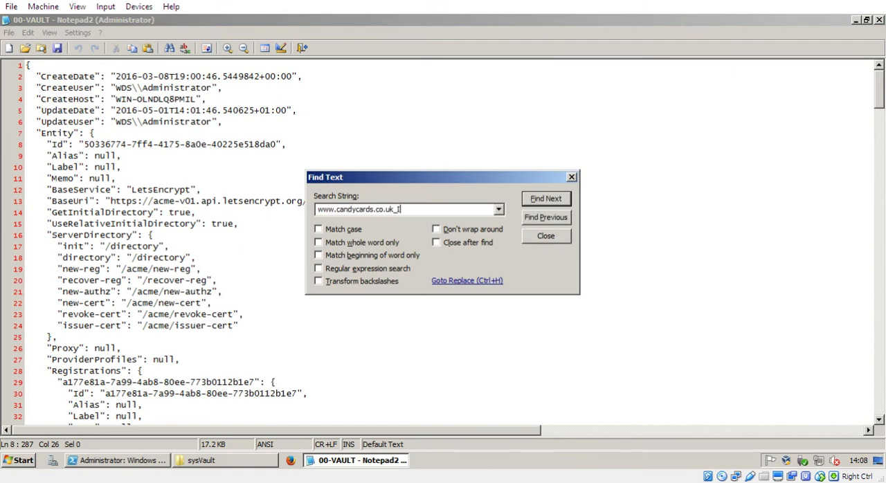
left_click(545, 199)
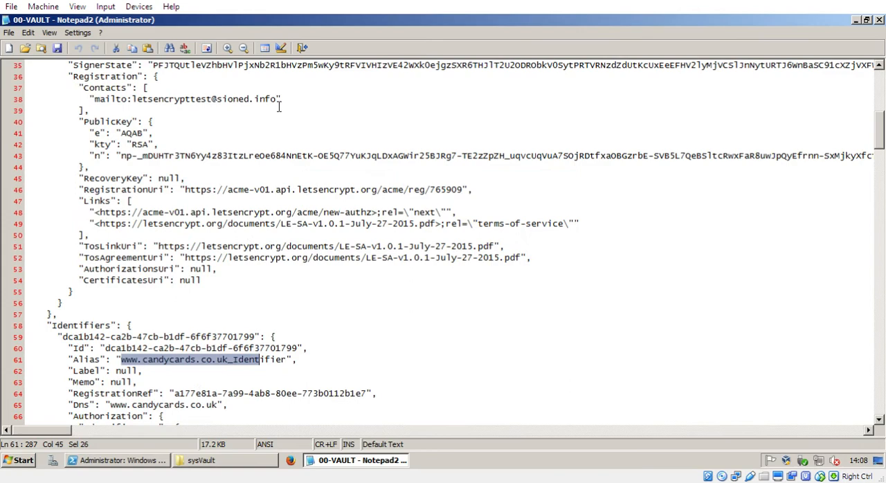
scroll("up", 3)
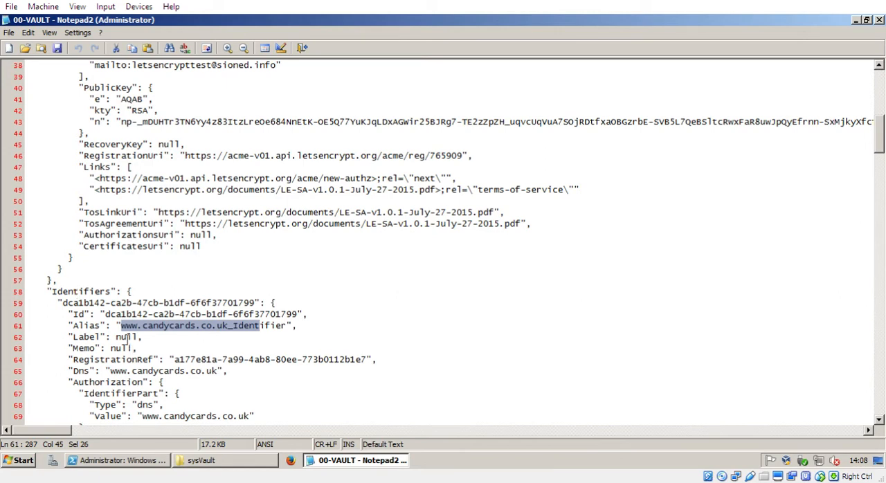
scroll("down", 3)
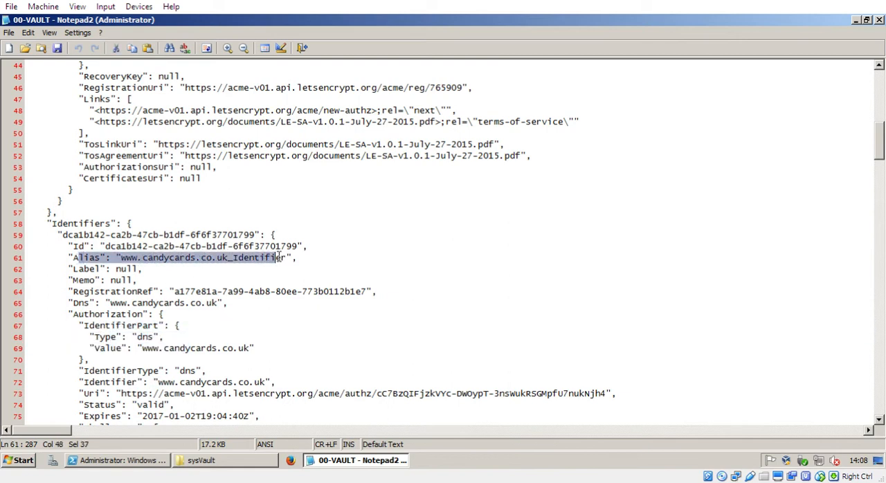
left_click(244, 257)
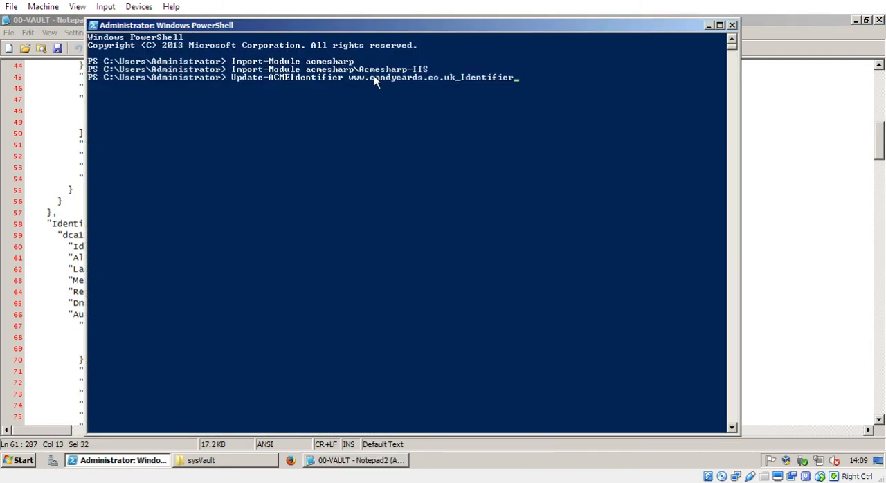
mouse_move(860, 27)
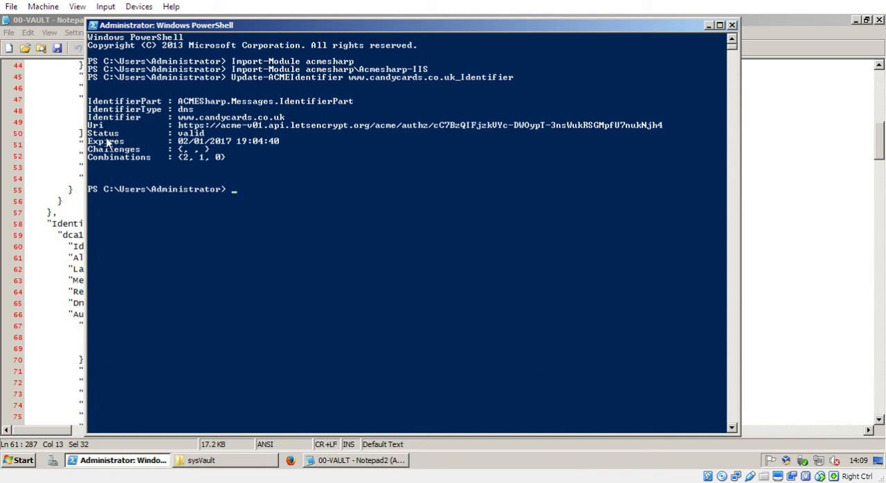
mouse_move(169, 131)
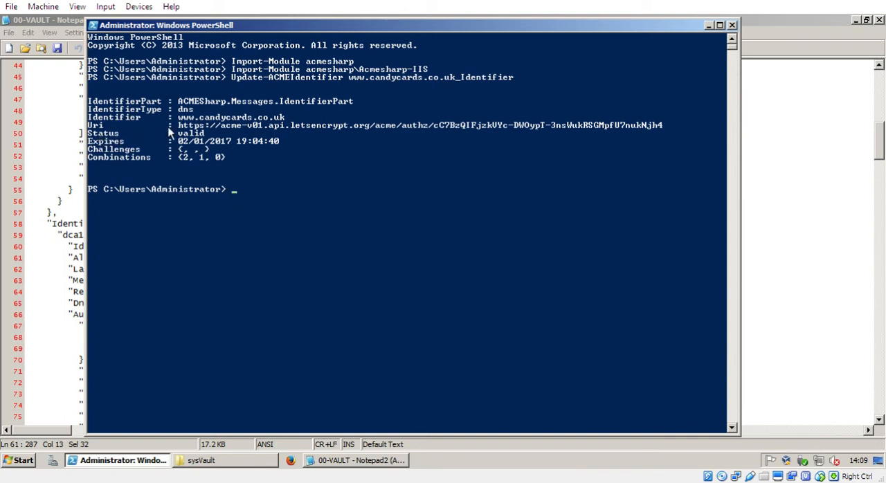
mouse_move(128, 146)
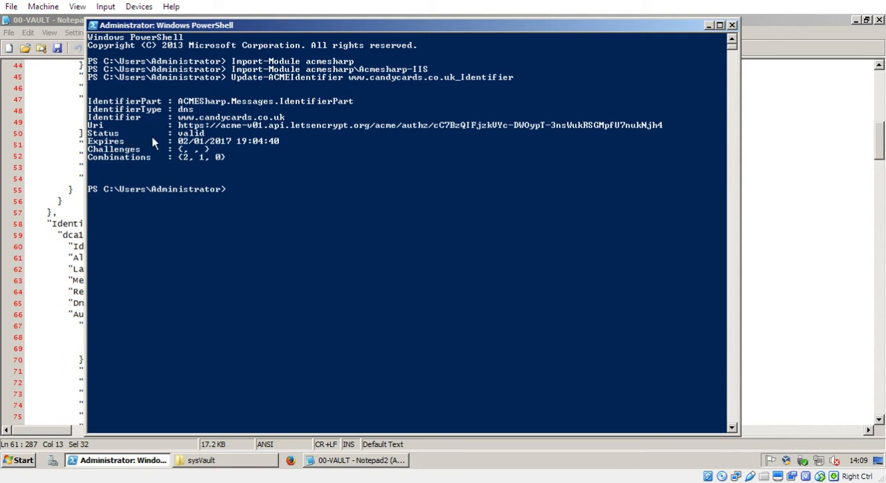
mouse_move(124, 146)
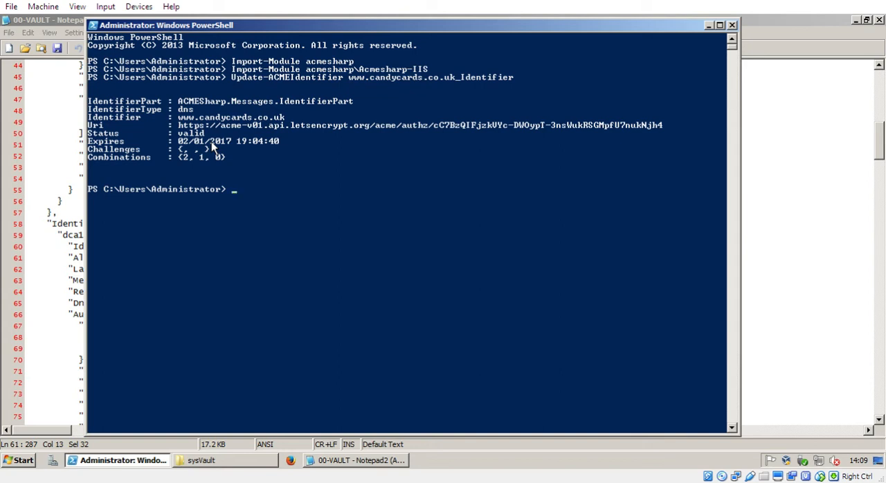
mouse_move(277, 84)
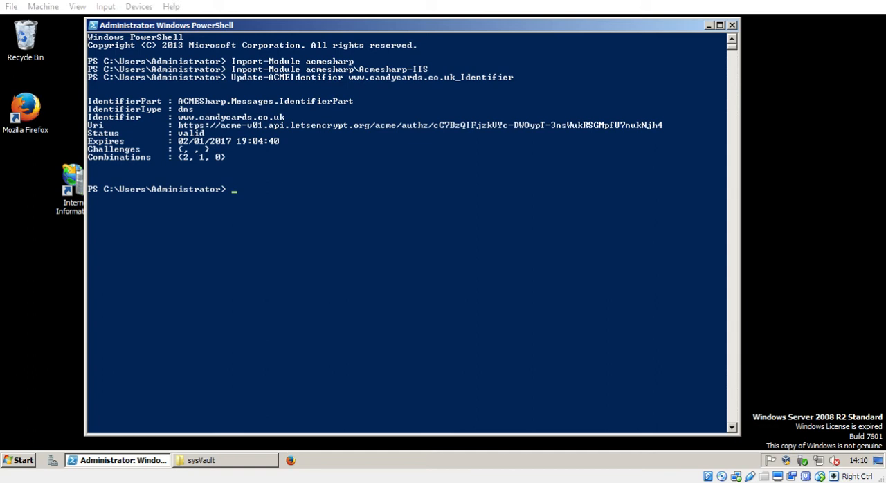
left_click(228, 237)
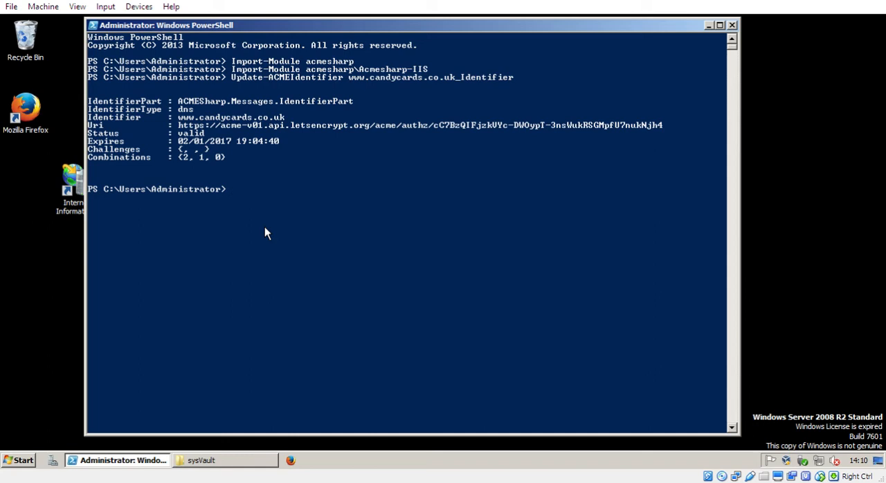
type("new-ac")
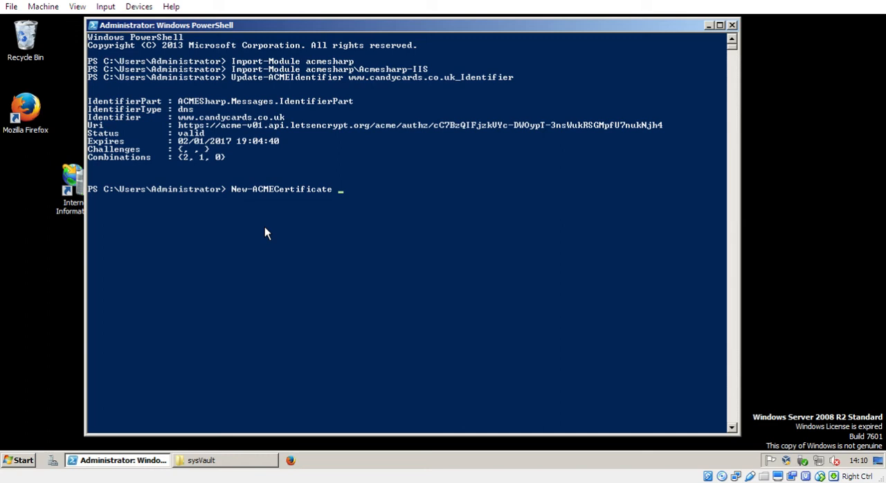
type("www.can")
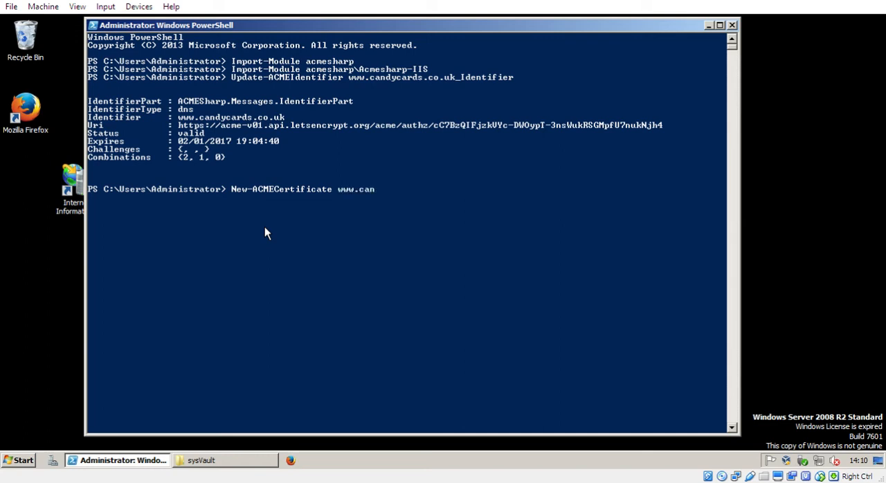
type("dycards.co.uk")
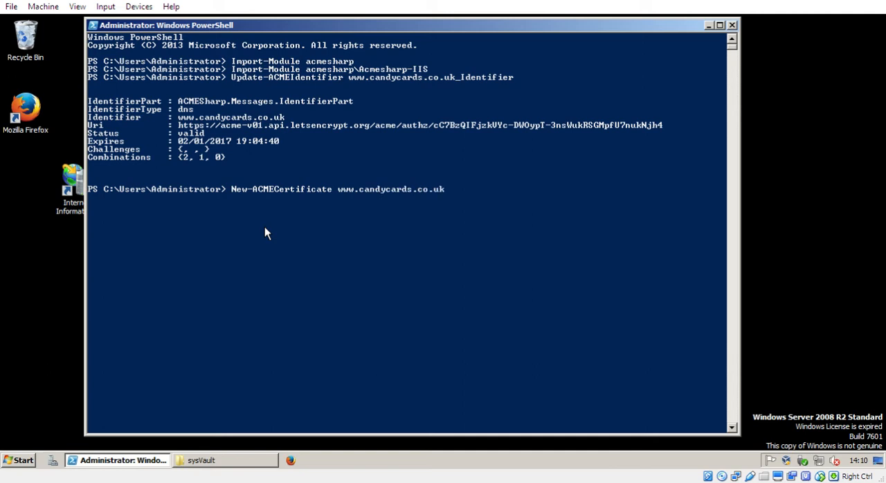
type("_Identifier")
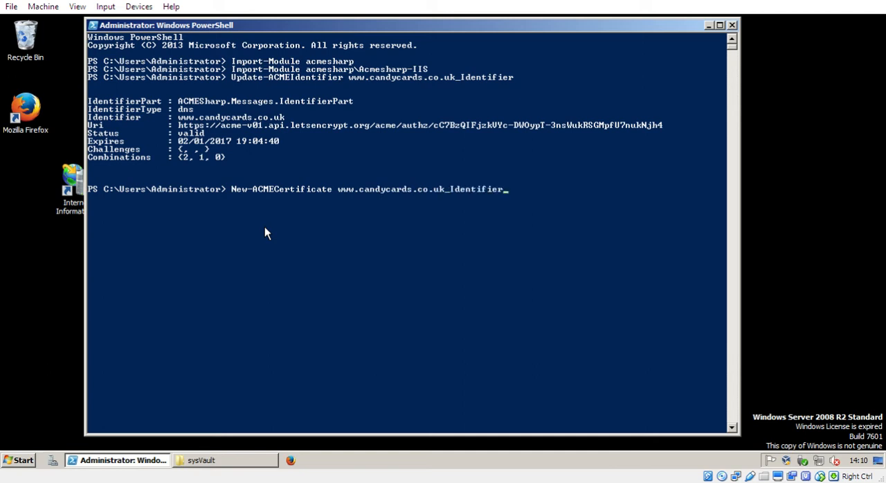
type("-G")
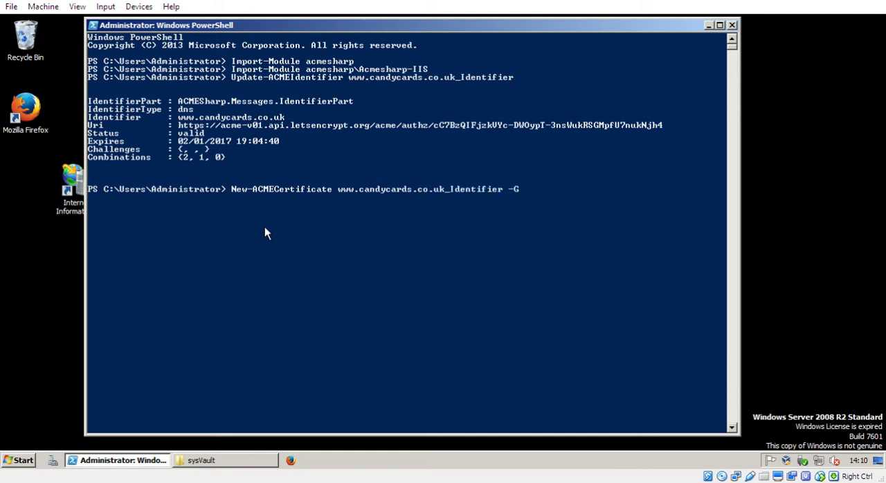
type("enerate -")
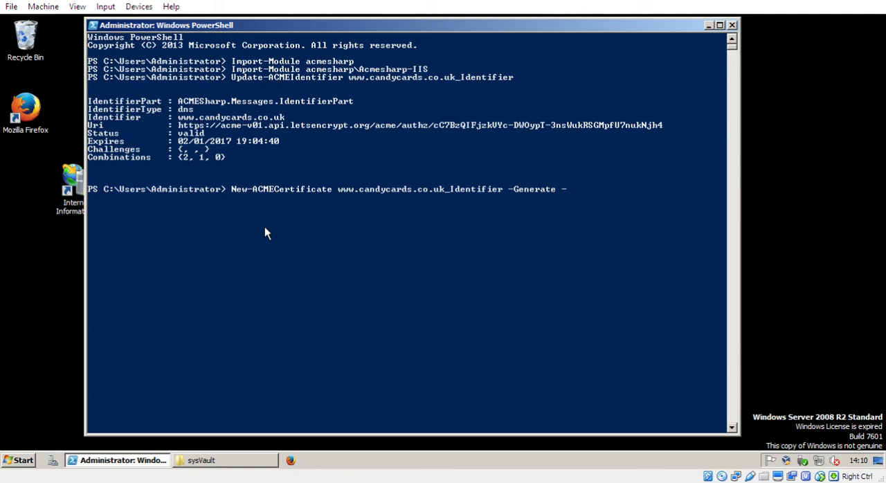
type("Al")
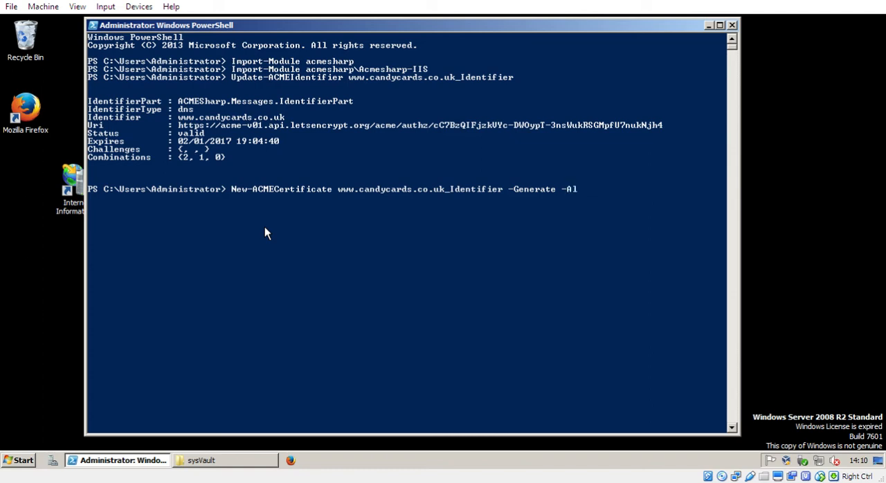
type("ias www.candycar")
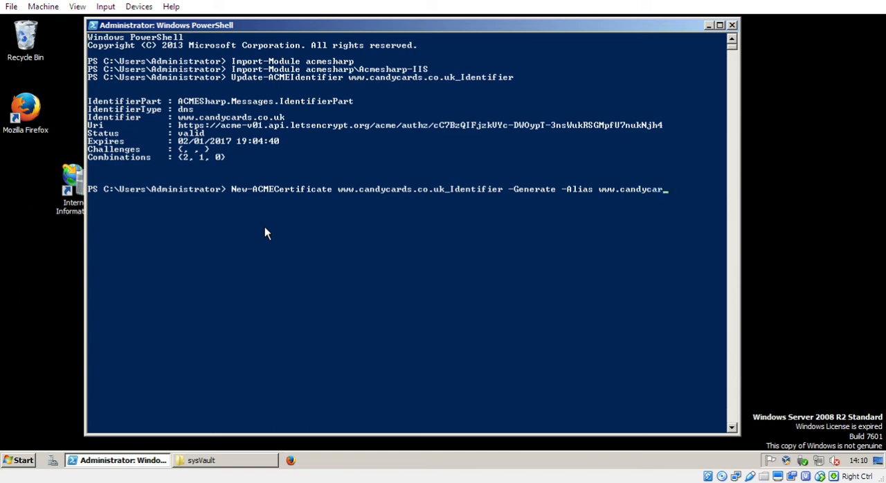
type("ds.co.uk")
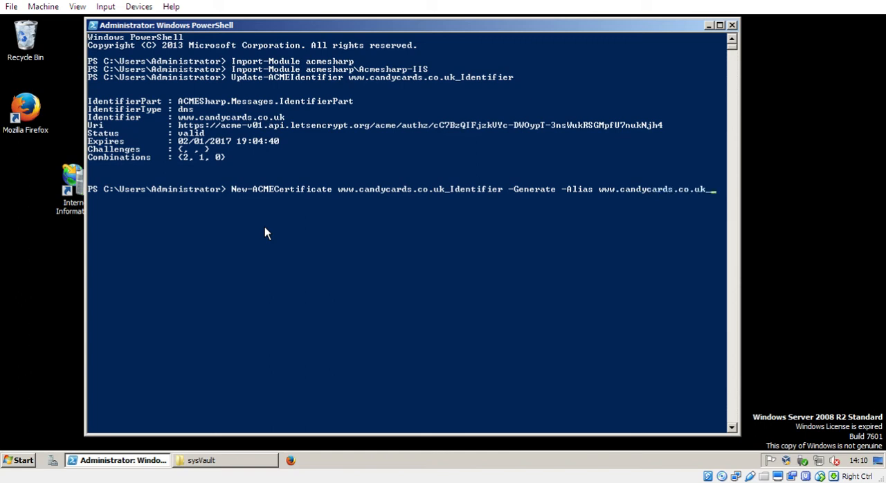
type("Certificate")
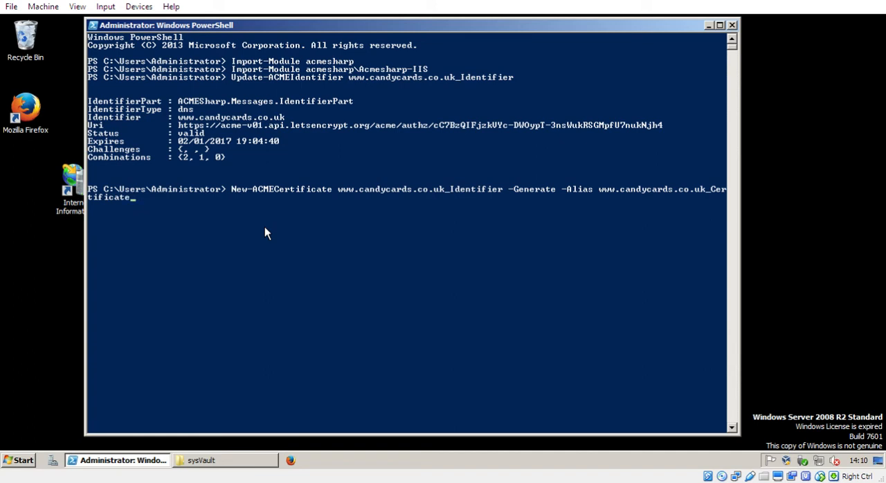
key("Return")
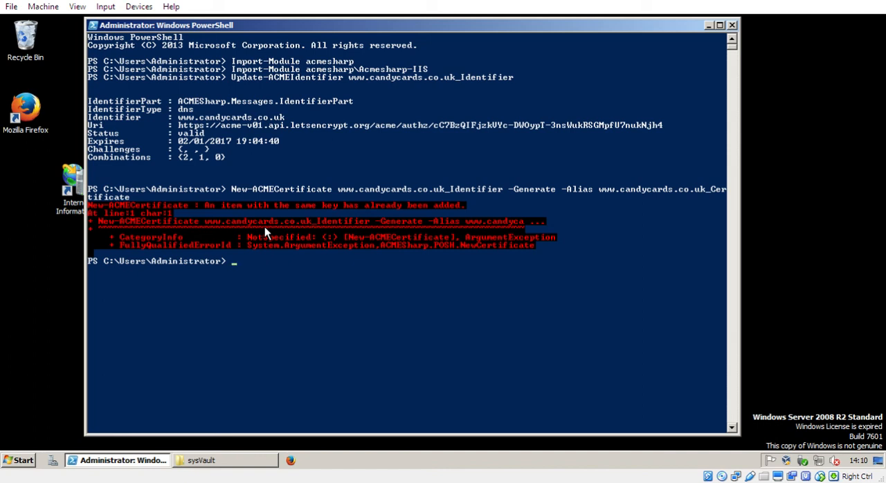
mouse_move(214, 205)
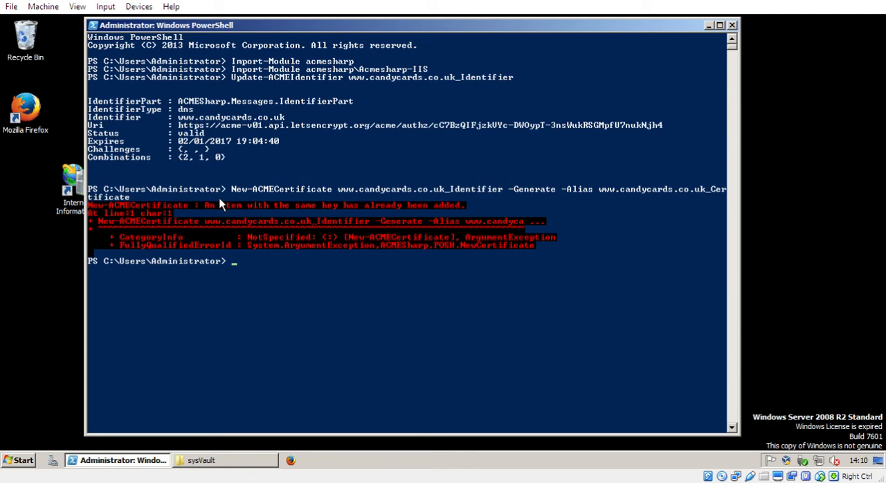
mouse_move(620, 196)
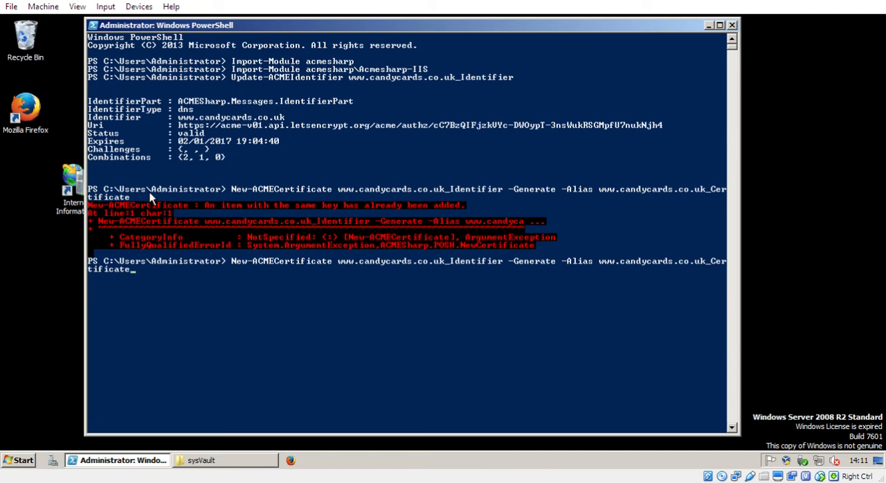
type("2016")
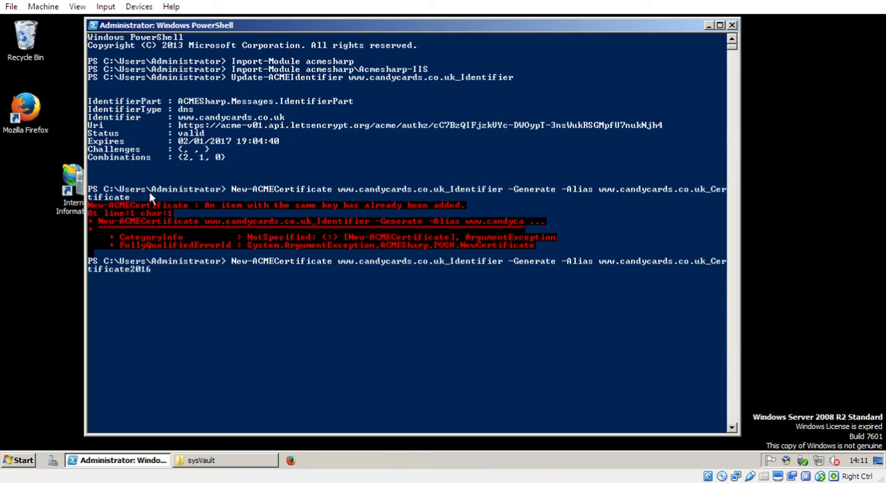
type("05")
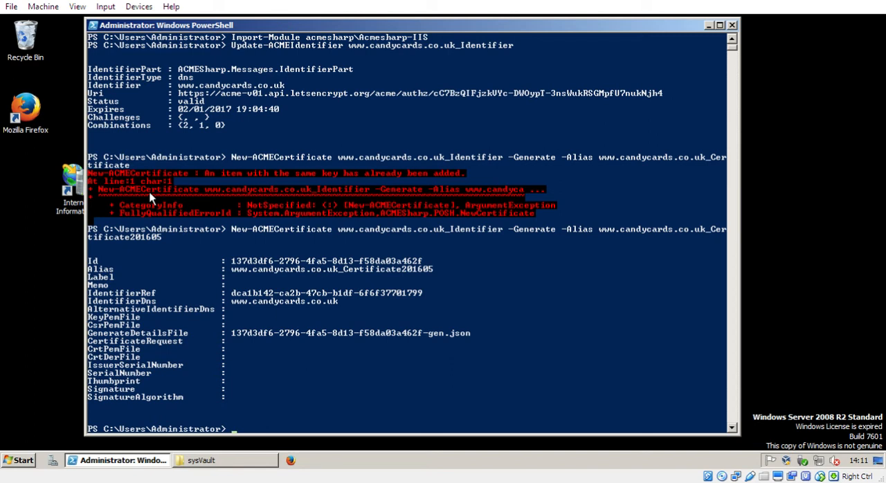
mouse_move(111, 241)
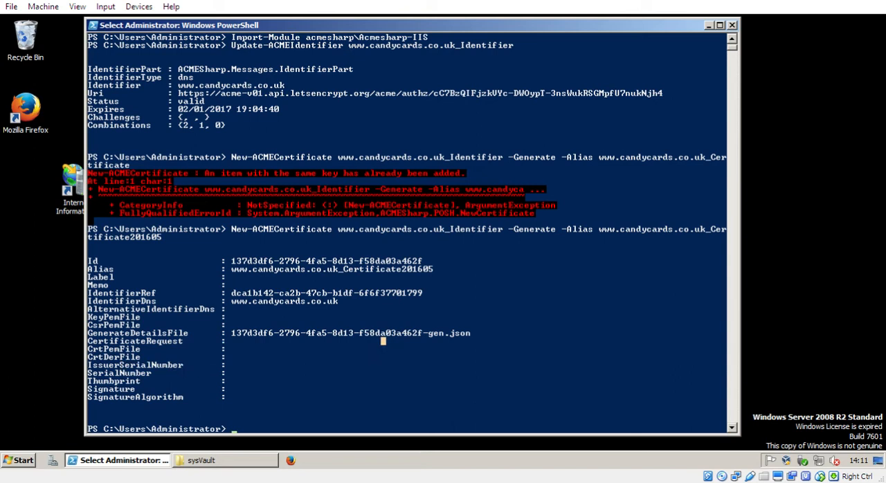
mouse_move(220, 357)
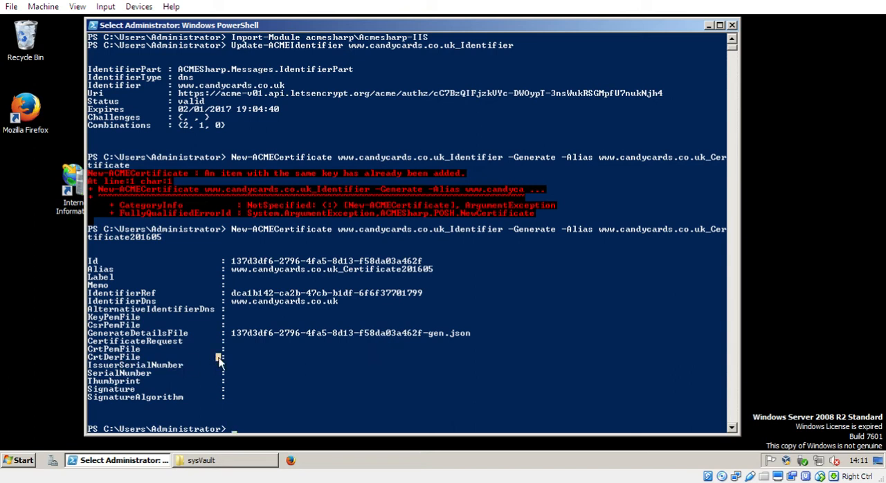
type("u")
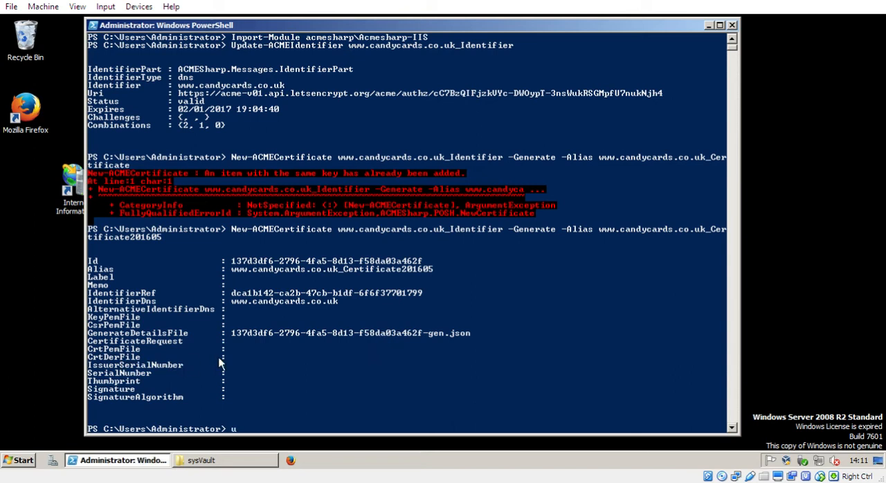
type("pdate-acm")
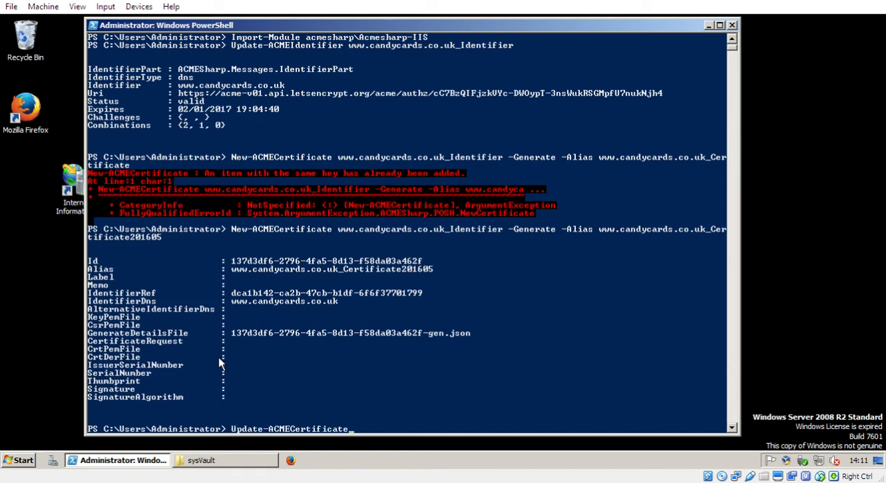
type("www.")
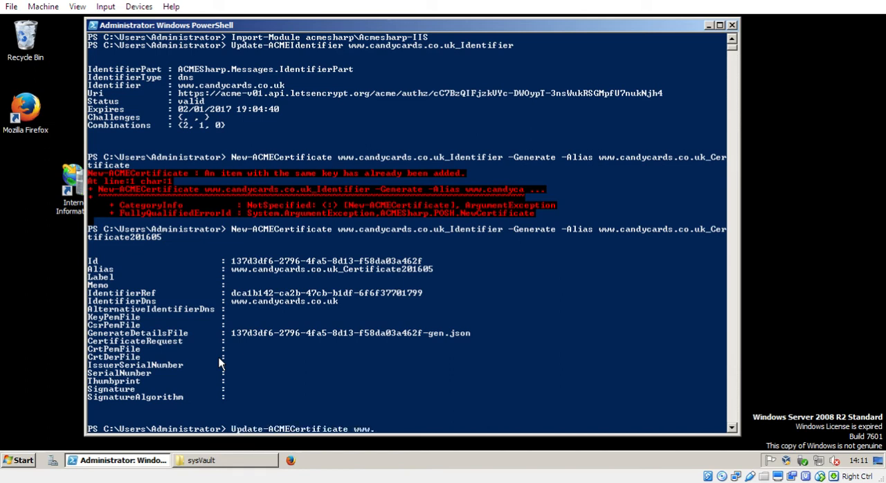
type("candy")
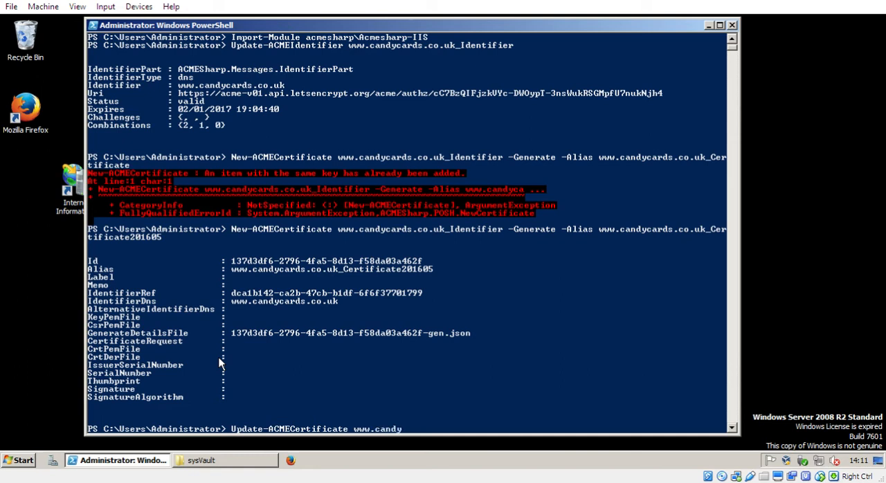
type("cards.co.uk_I")
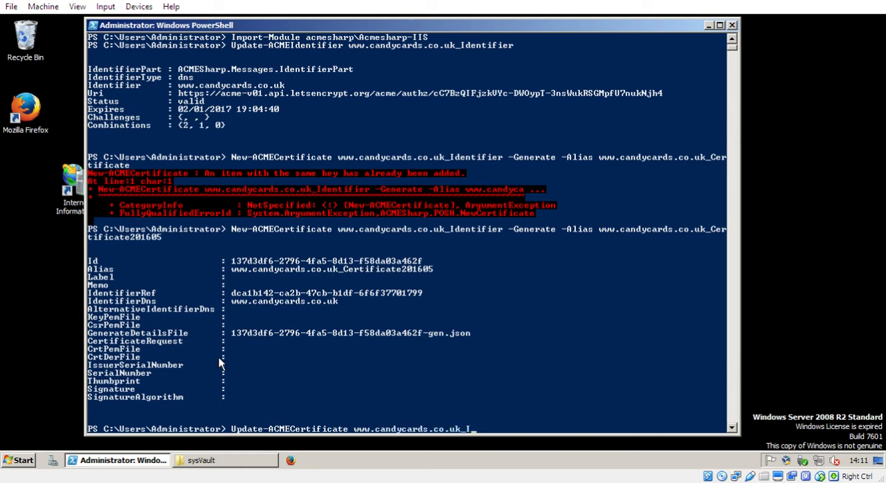
type("dentifier")
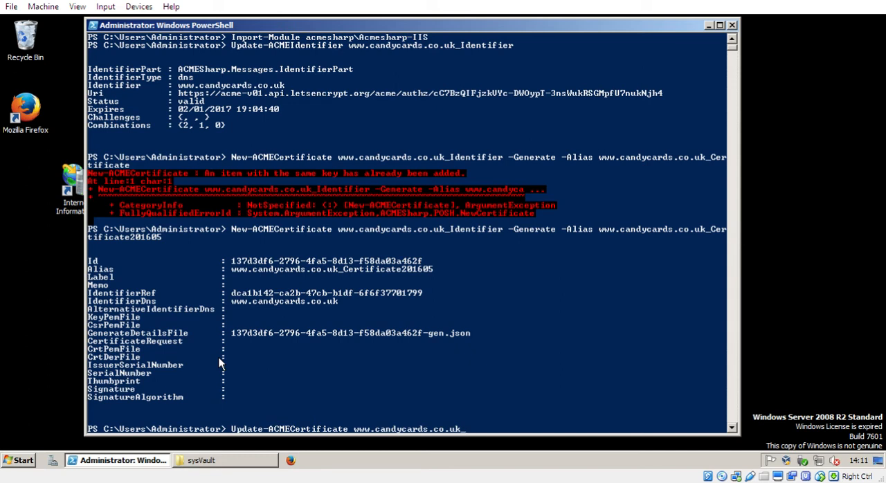
mouse_move(593, 233)
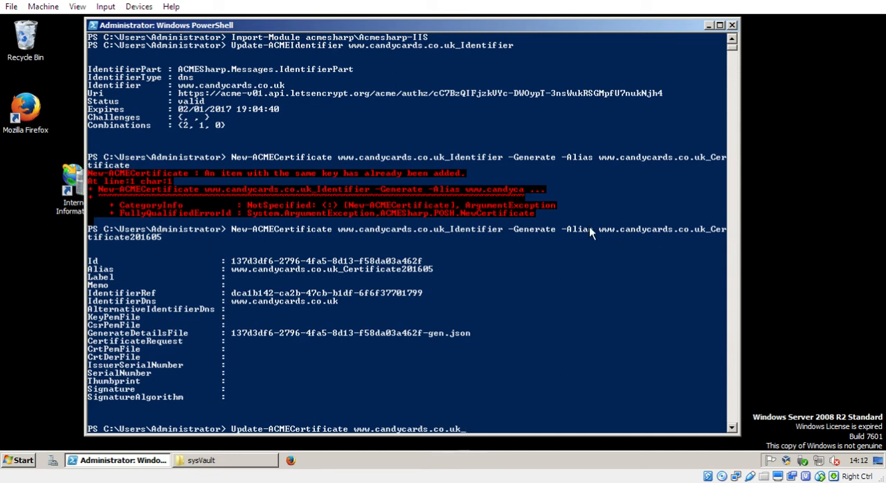
type("_Certificate")
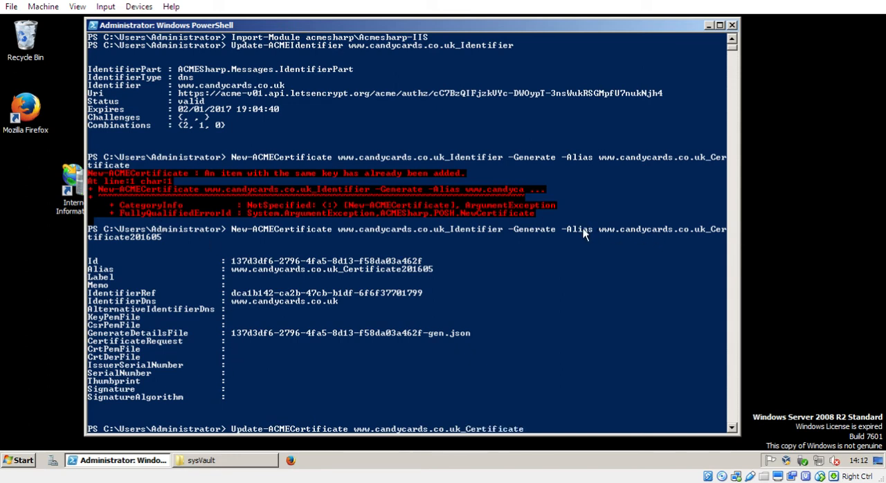
type("2016")
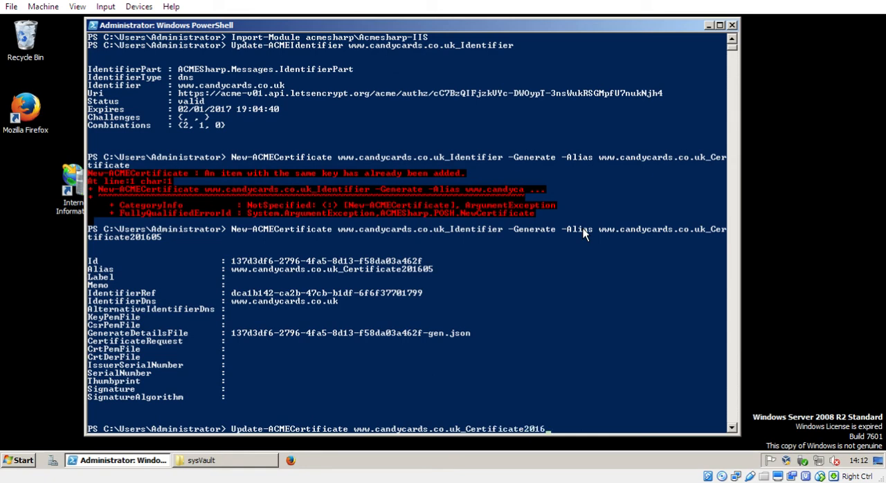
type("05")
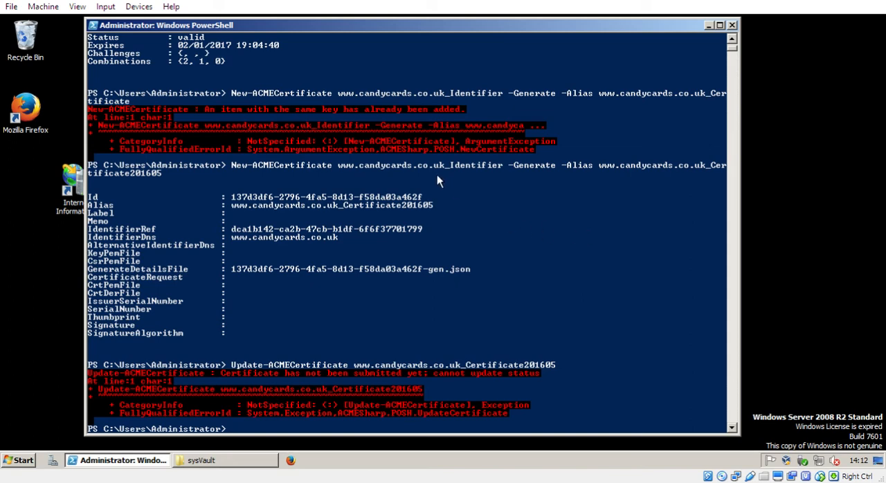
type("sub")
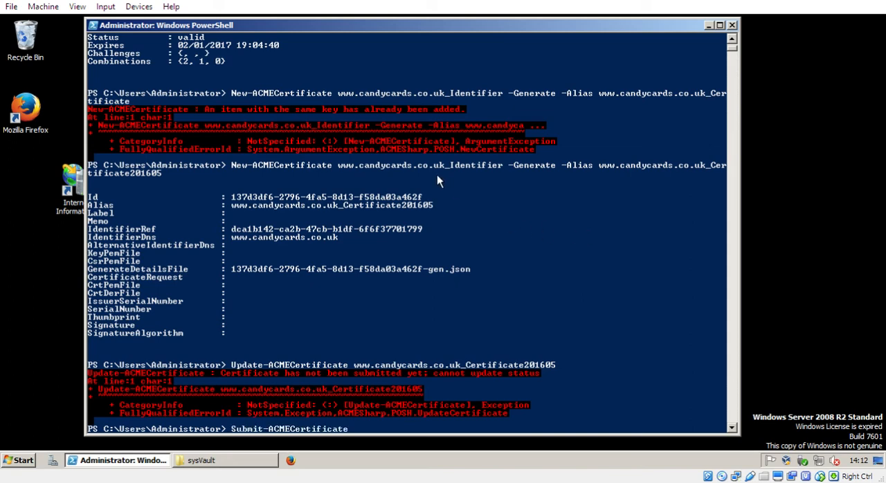
type("www.candycards.co.uk_")
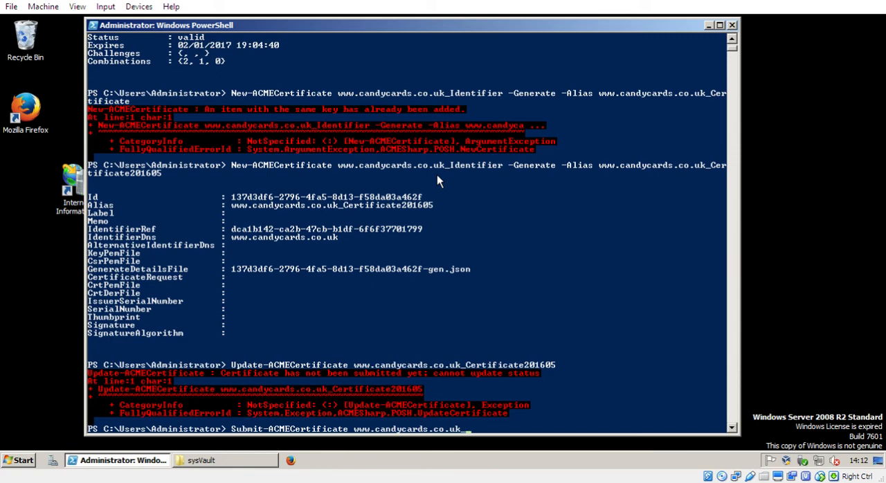
type("Certificate201605")
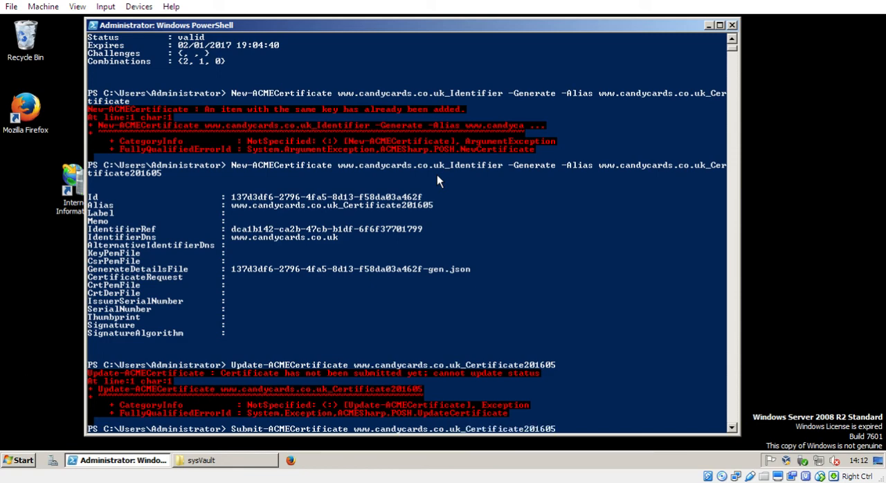
scroll("down", 3)
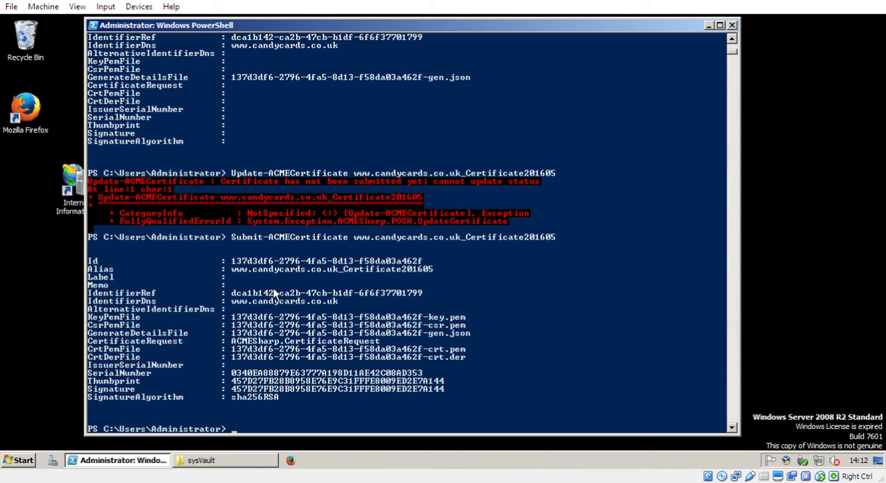
mouse_move(235, 109)
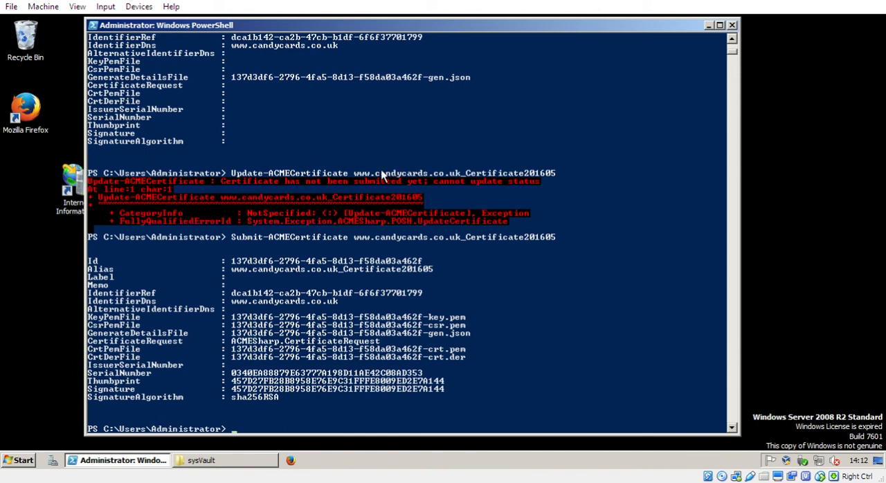
mouse_move(419, 242)
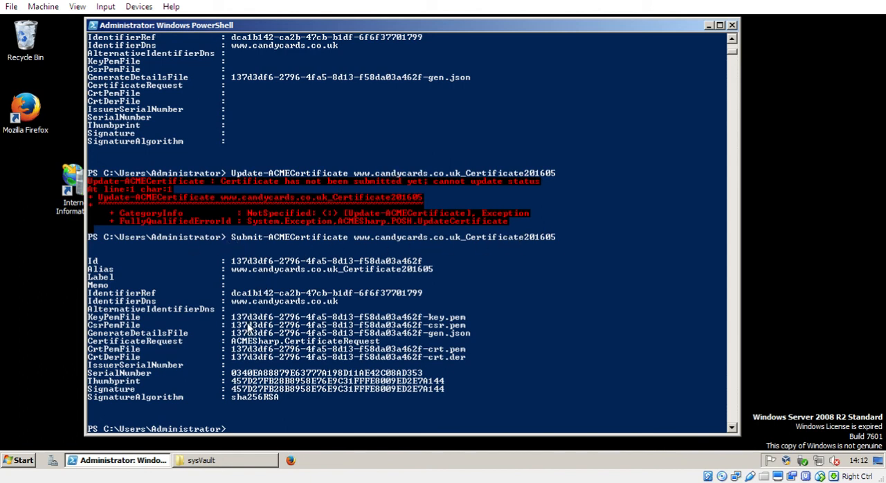
mouse_move(260, 185)
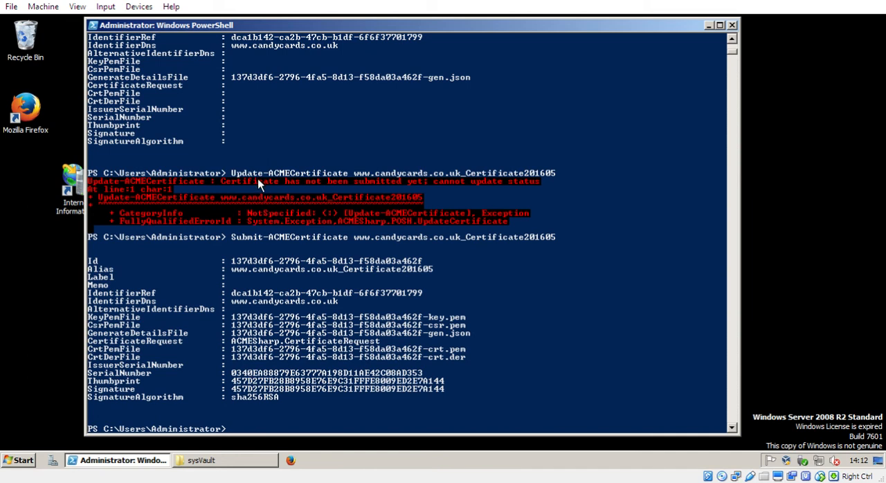
type("Update-ACMECertificate www.candycards.co.uk_Certificate201605")
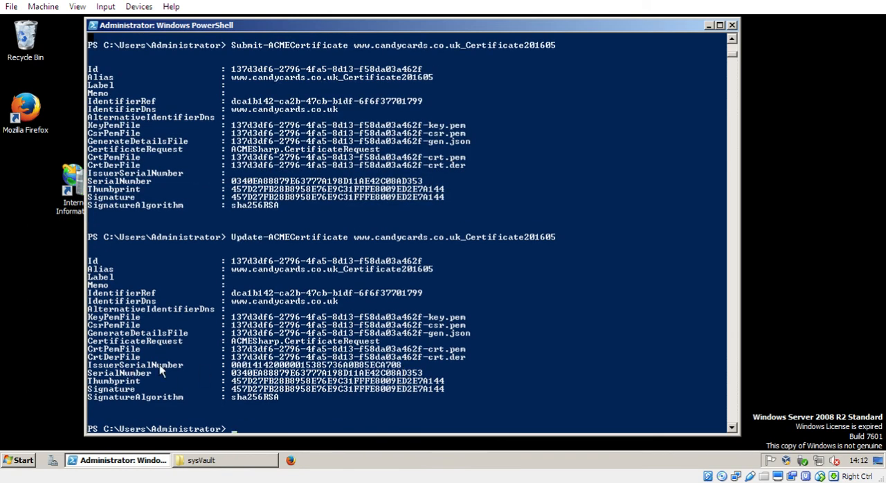
mouse_move(357, 373)
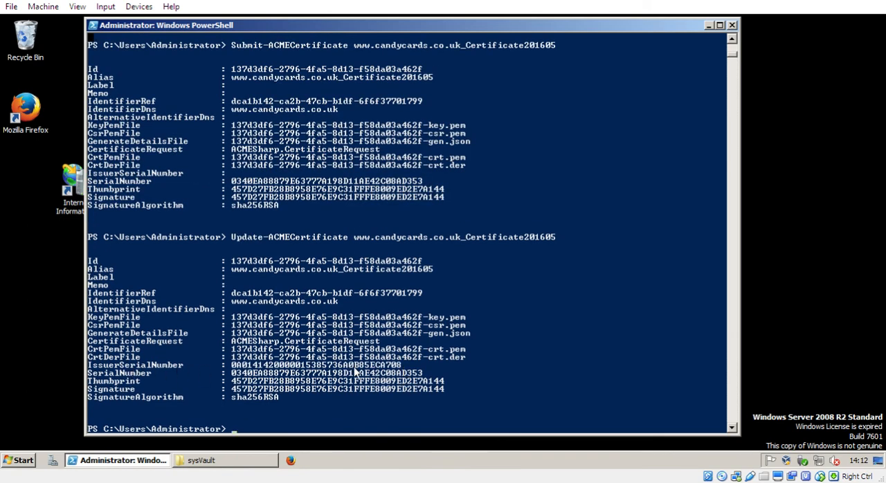
type("Install-ACMECertificateToIIS")
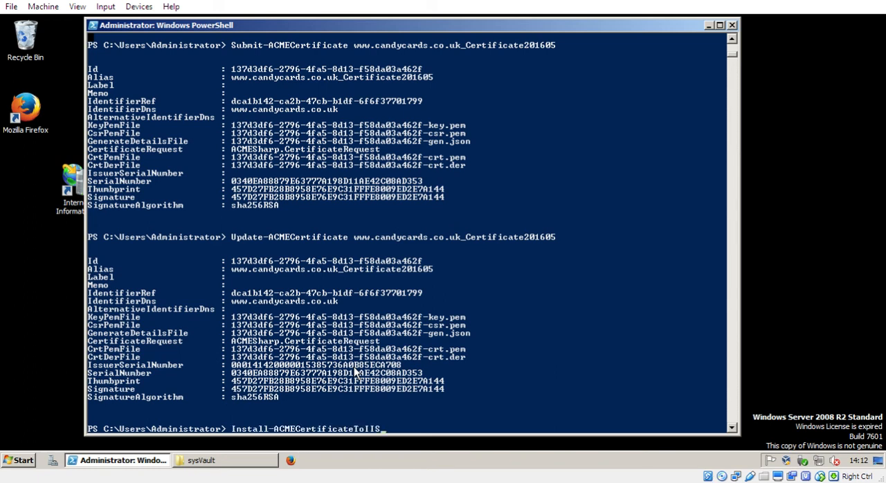
type("-c")
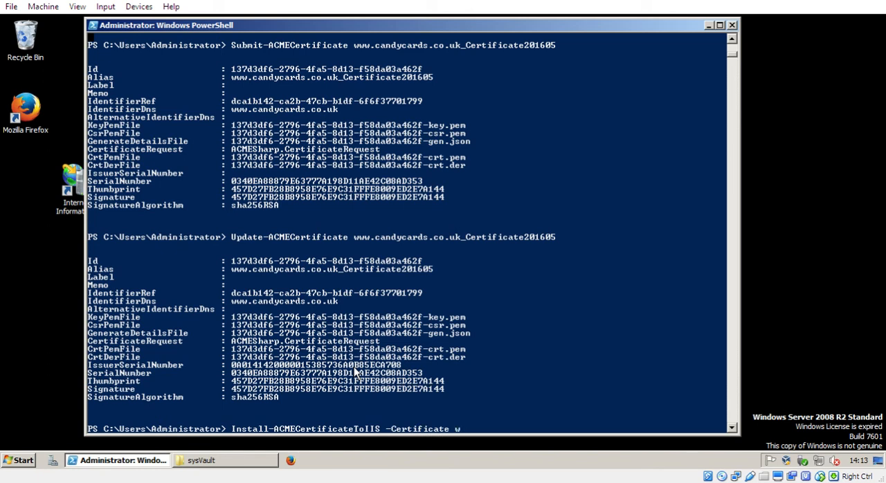
type("ww.cadycar")
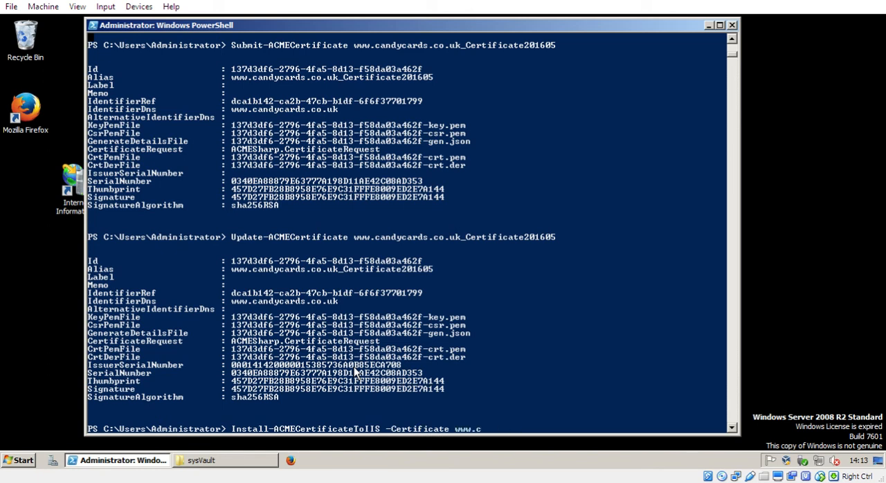
type("andycards.co.uk_")
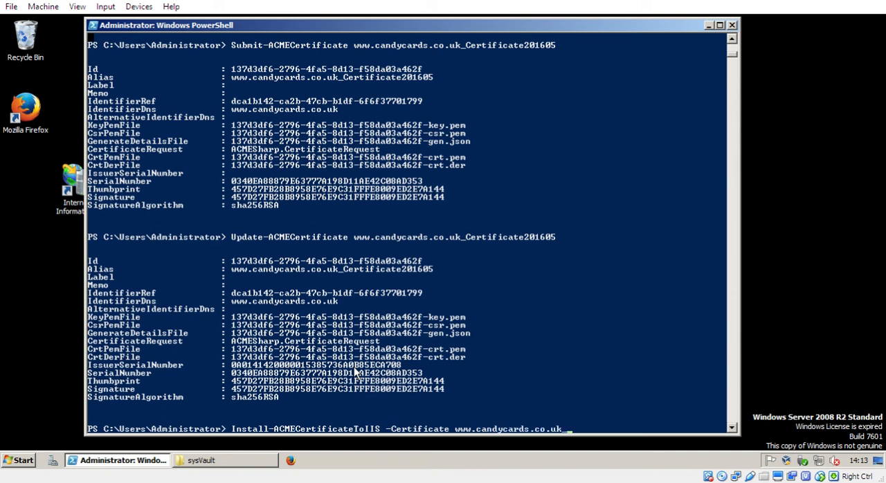
type("Certificate201605")
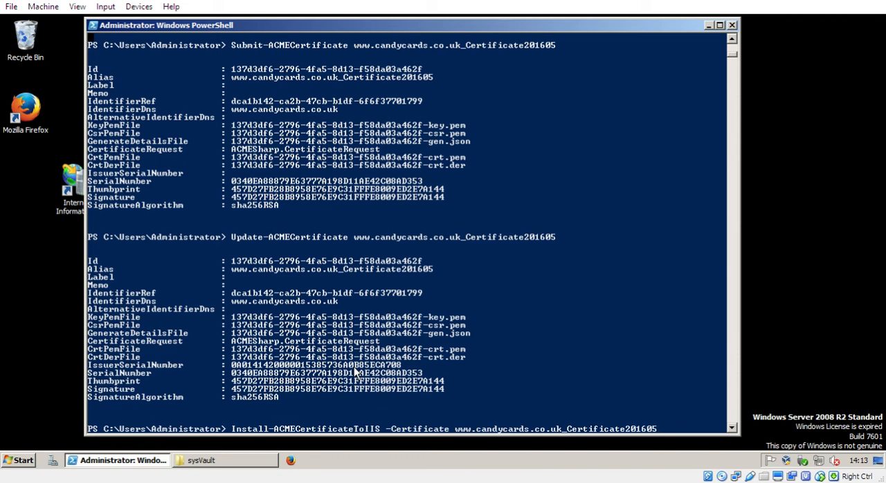
type("-Replace")
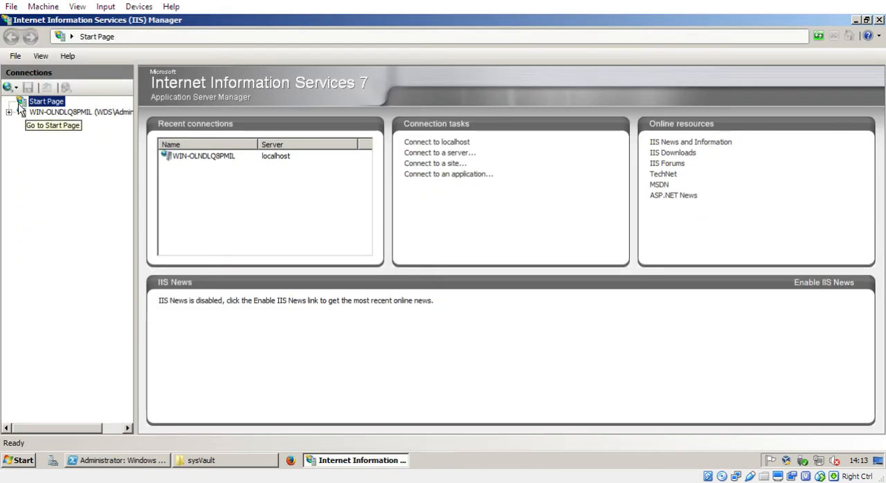
left_click(82, 144)
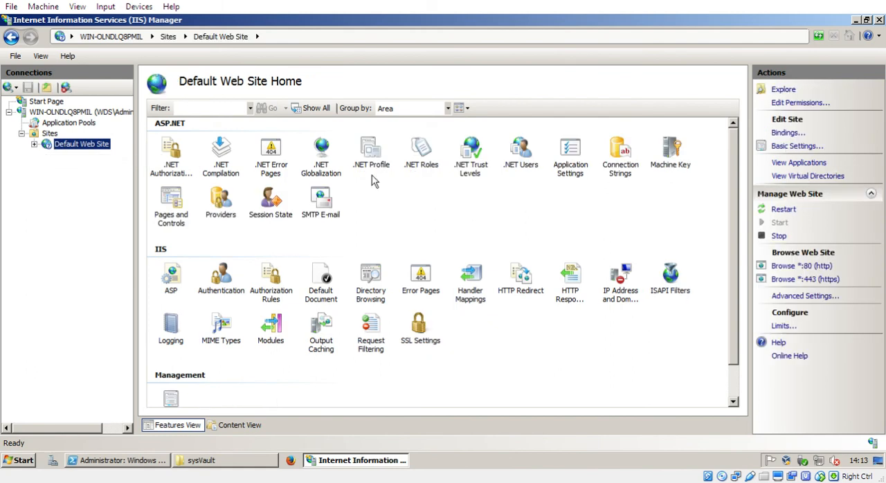
left_click(789, 133)
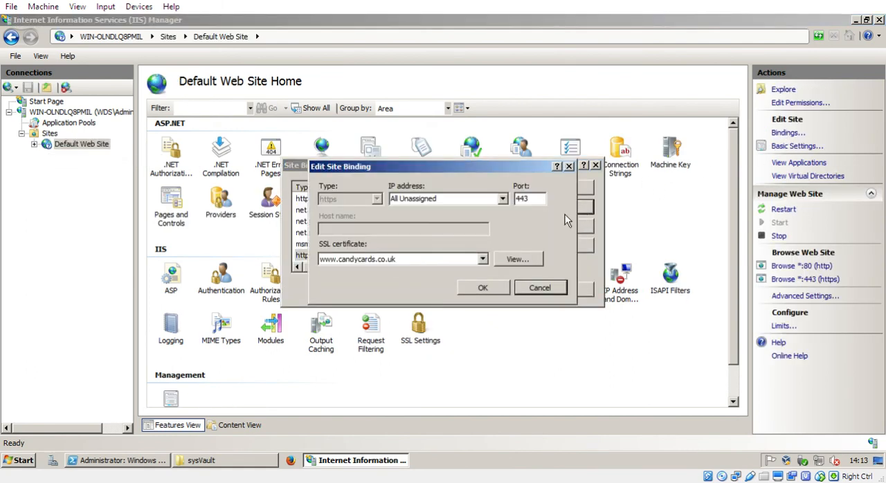
left_click(517, 259)
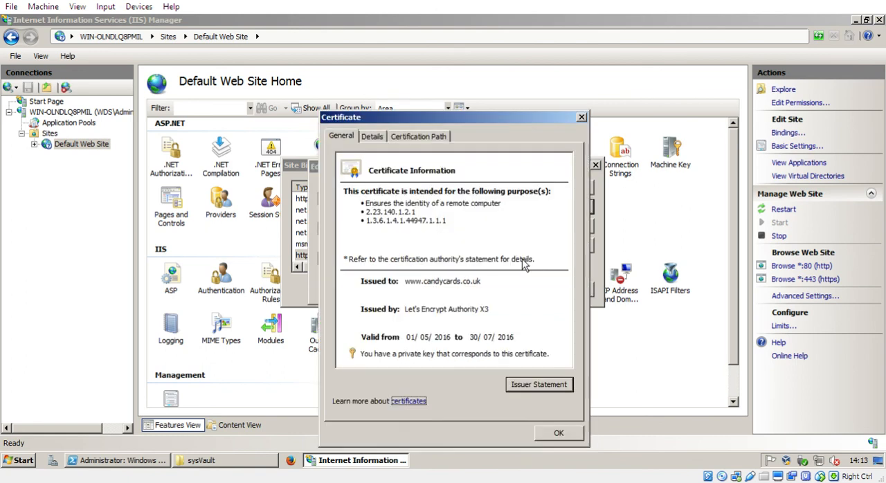
mouse_move(462, 349)
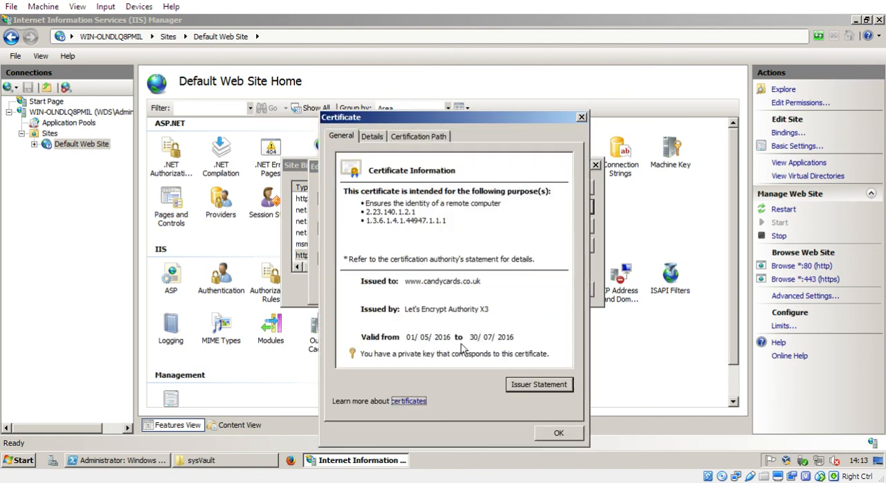
mouse_move(483, 343)
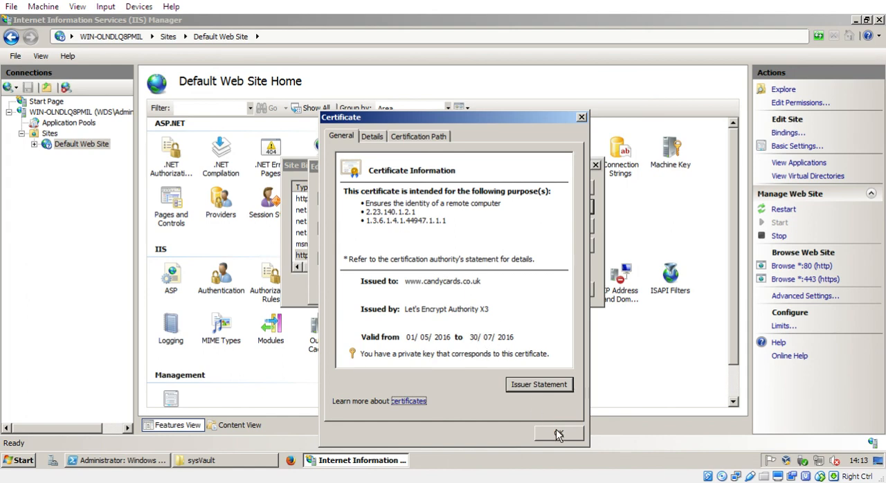
left_click(558, 435)
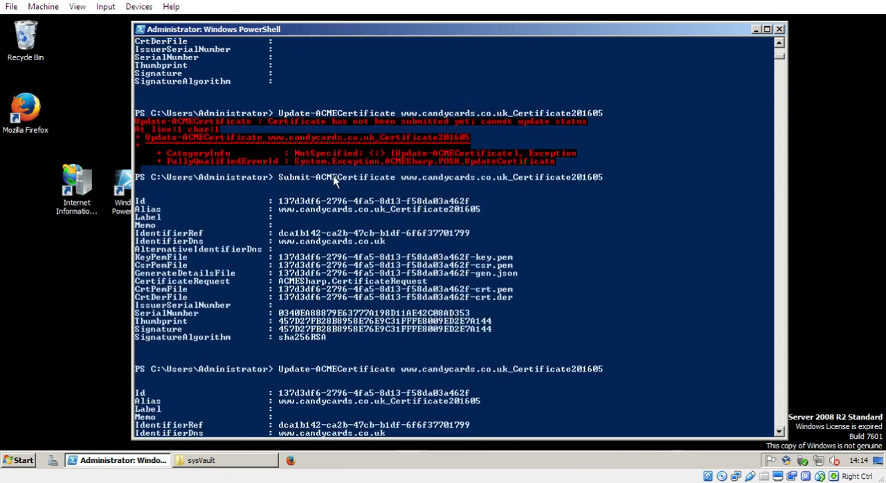
- Scroll the Install-ACMECertificateToIIS output showing the old SSL binding deleted and port 443 bound
scroll("down", 3)
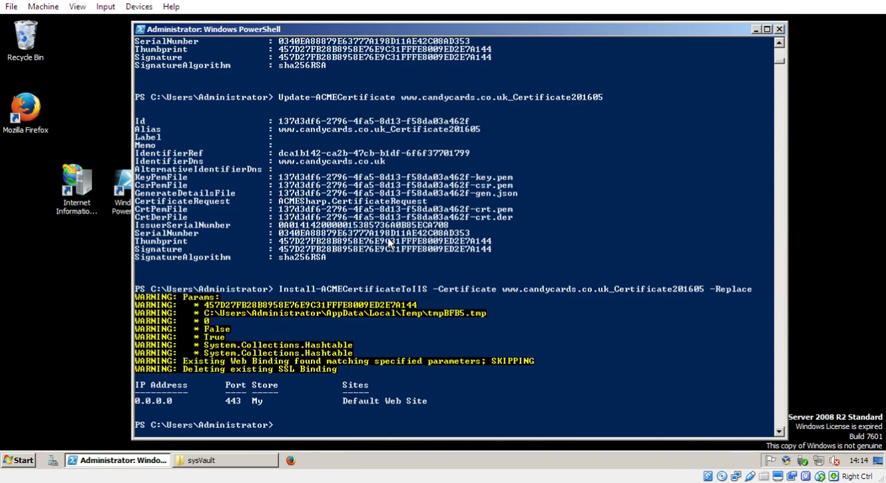
mouse_move(330, 216)
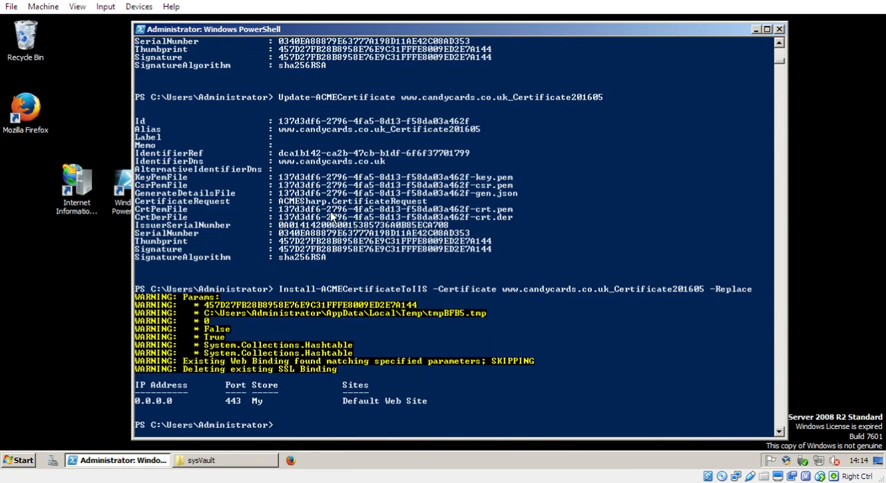